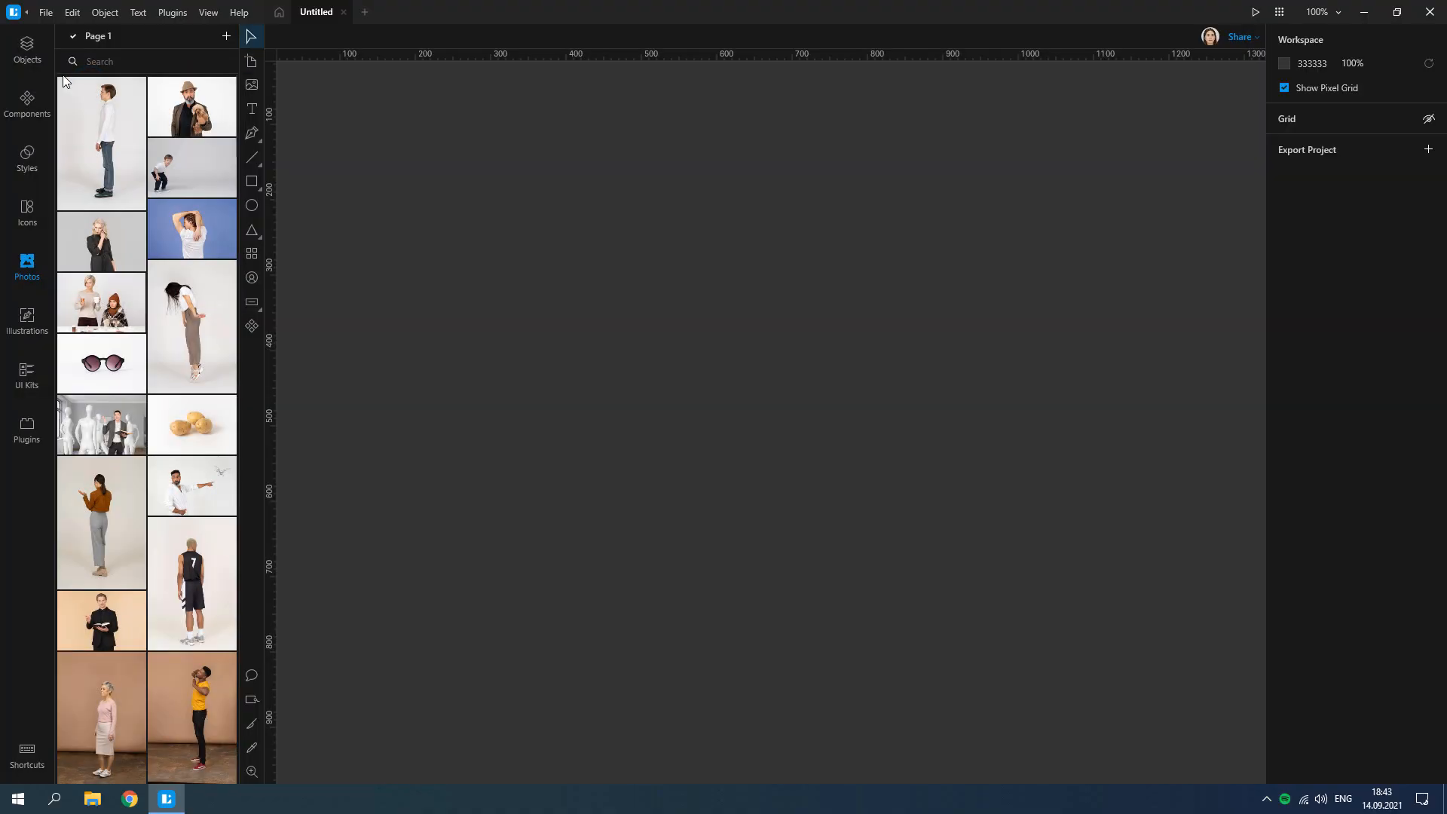
Create a Pinterest 2:3 artboard (1102×735) and cover it with a grey rectangle.
click(251, 61)
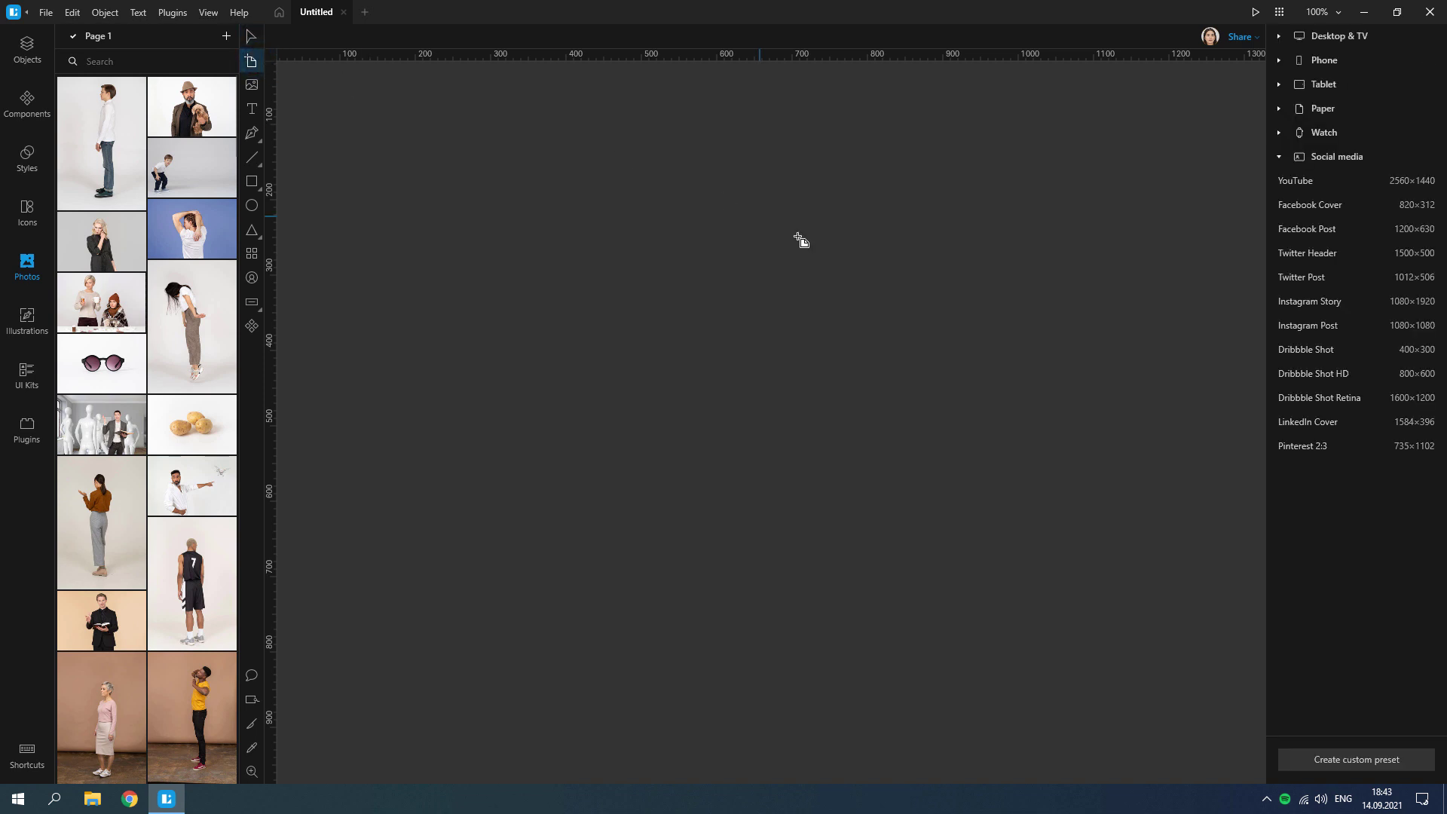
click(1302, 445)
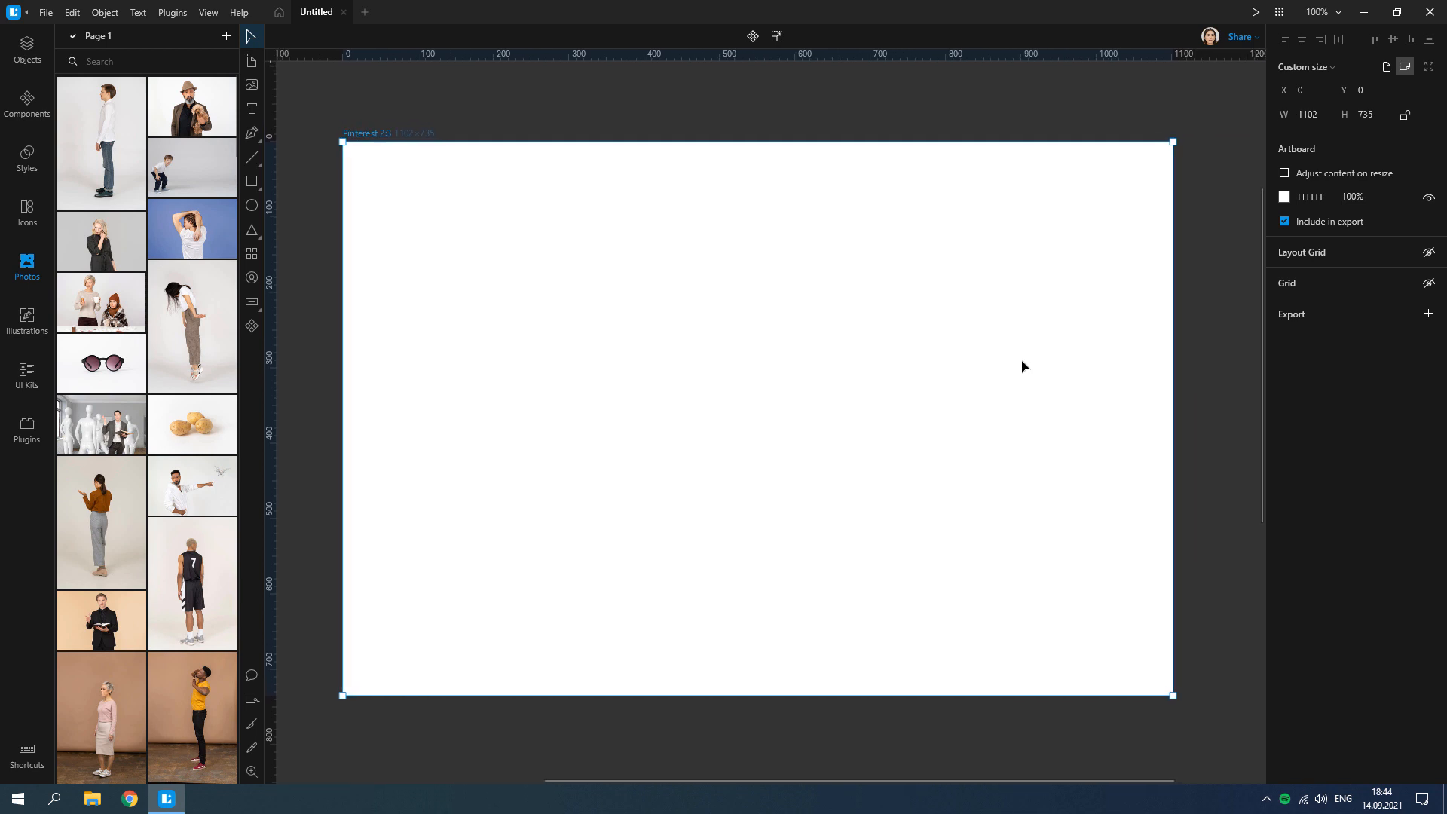
click(252, 181)
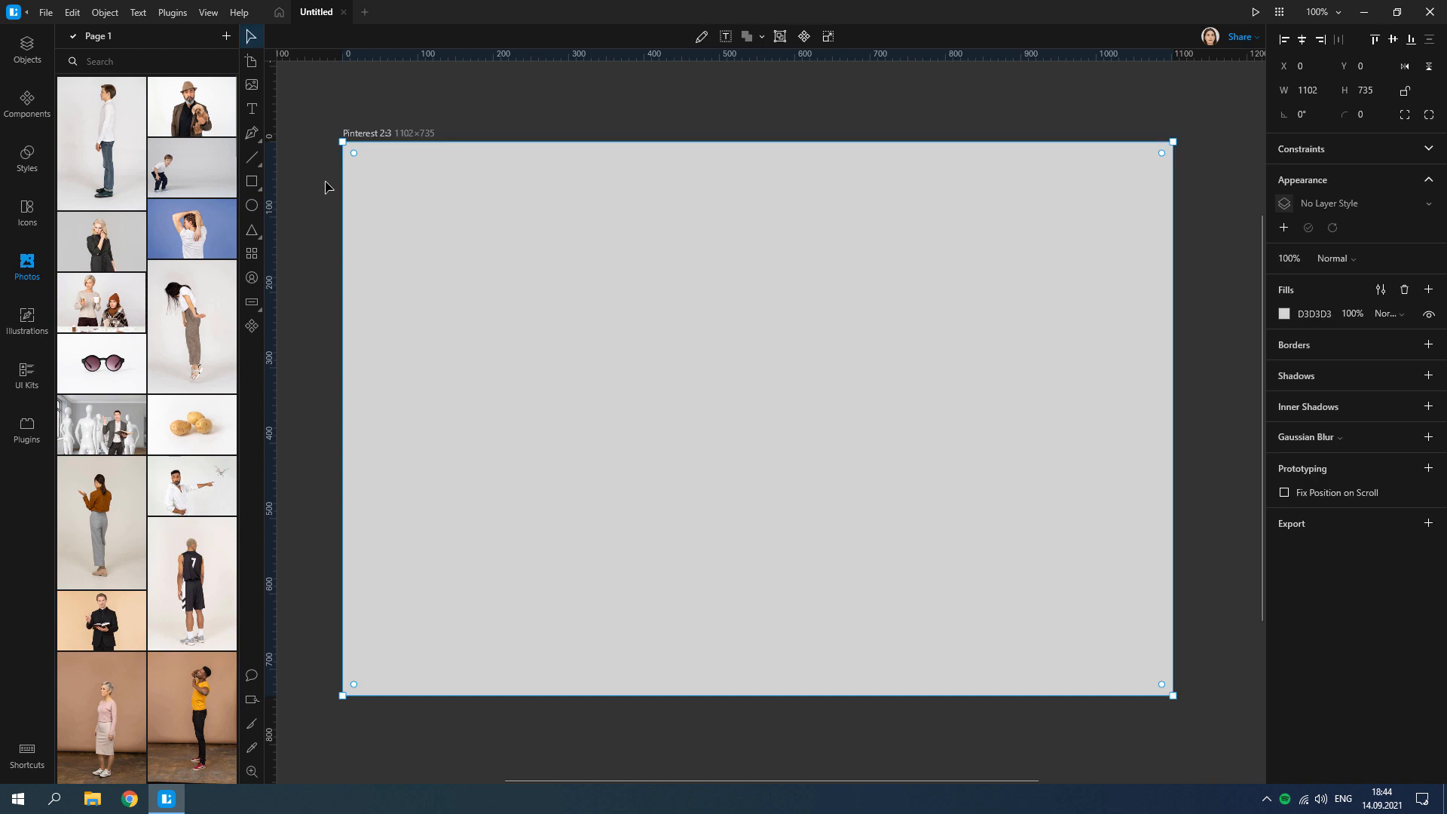
Fill the rectangle with a tiled 'brick' photo scaled to 35%.
text(brick)
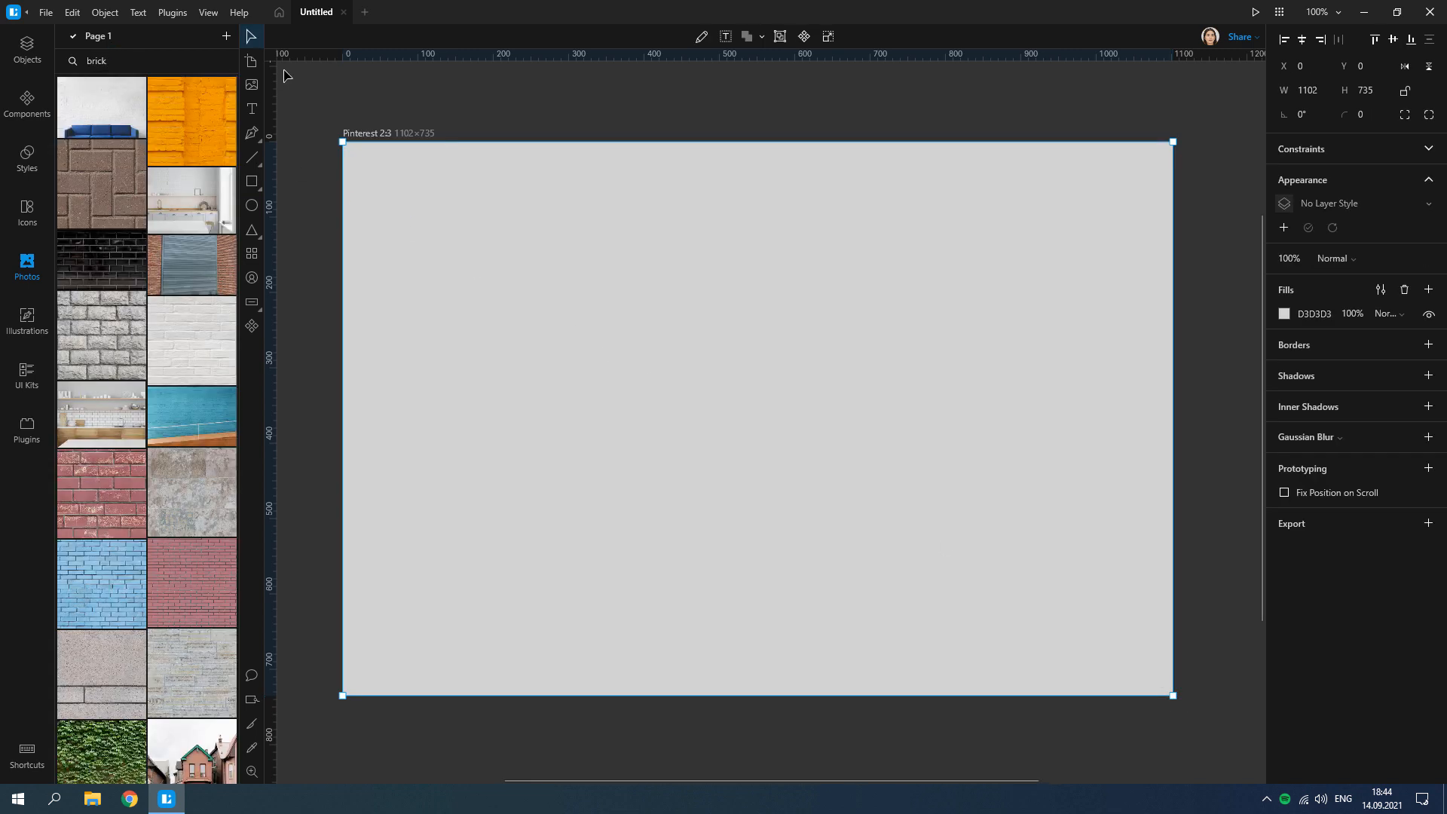
scroll(down, 3)
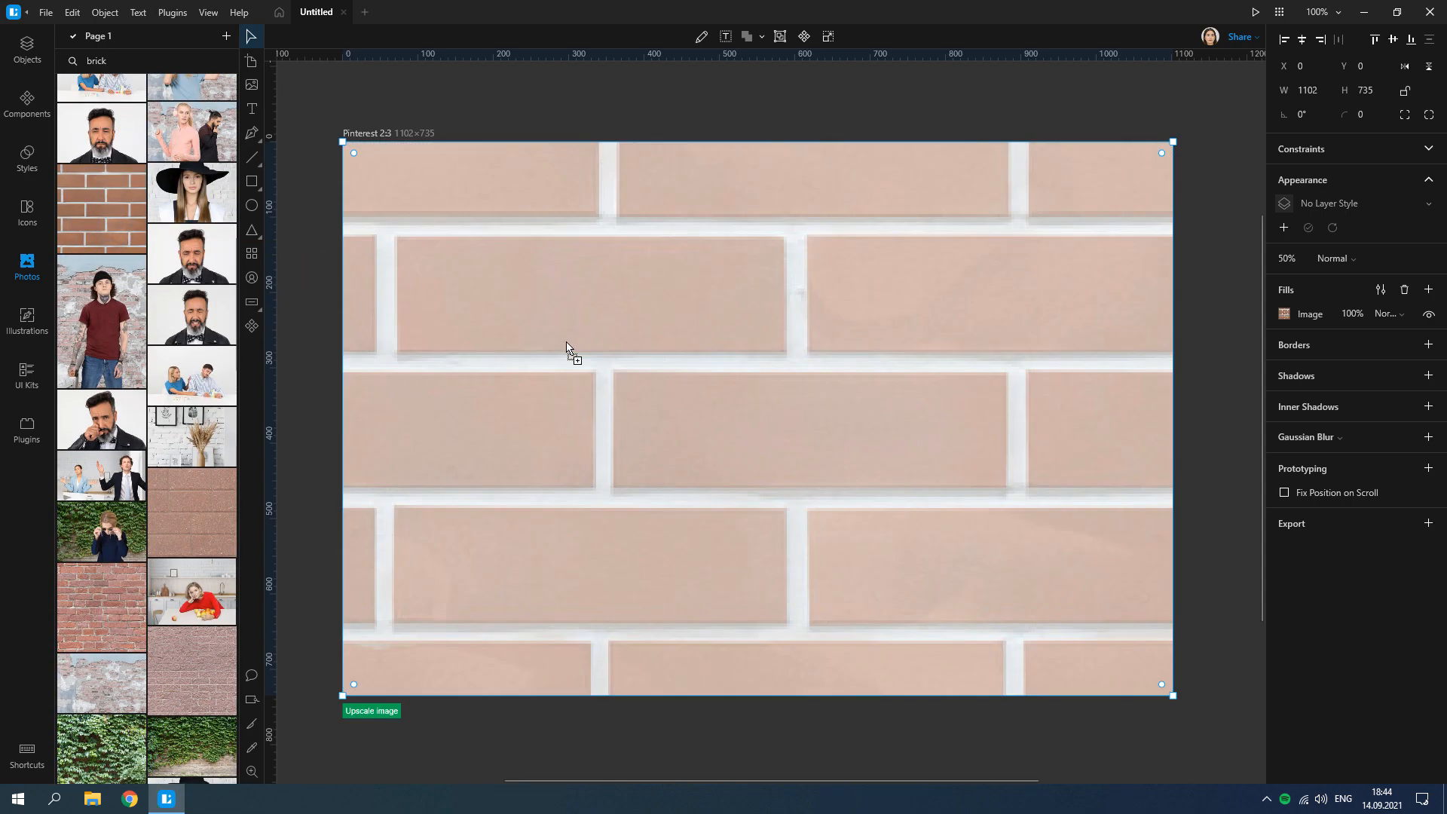
click(1285, 314)
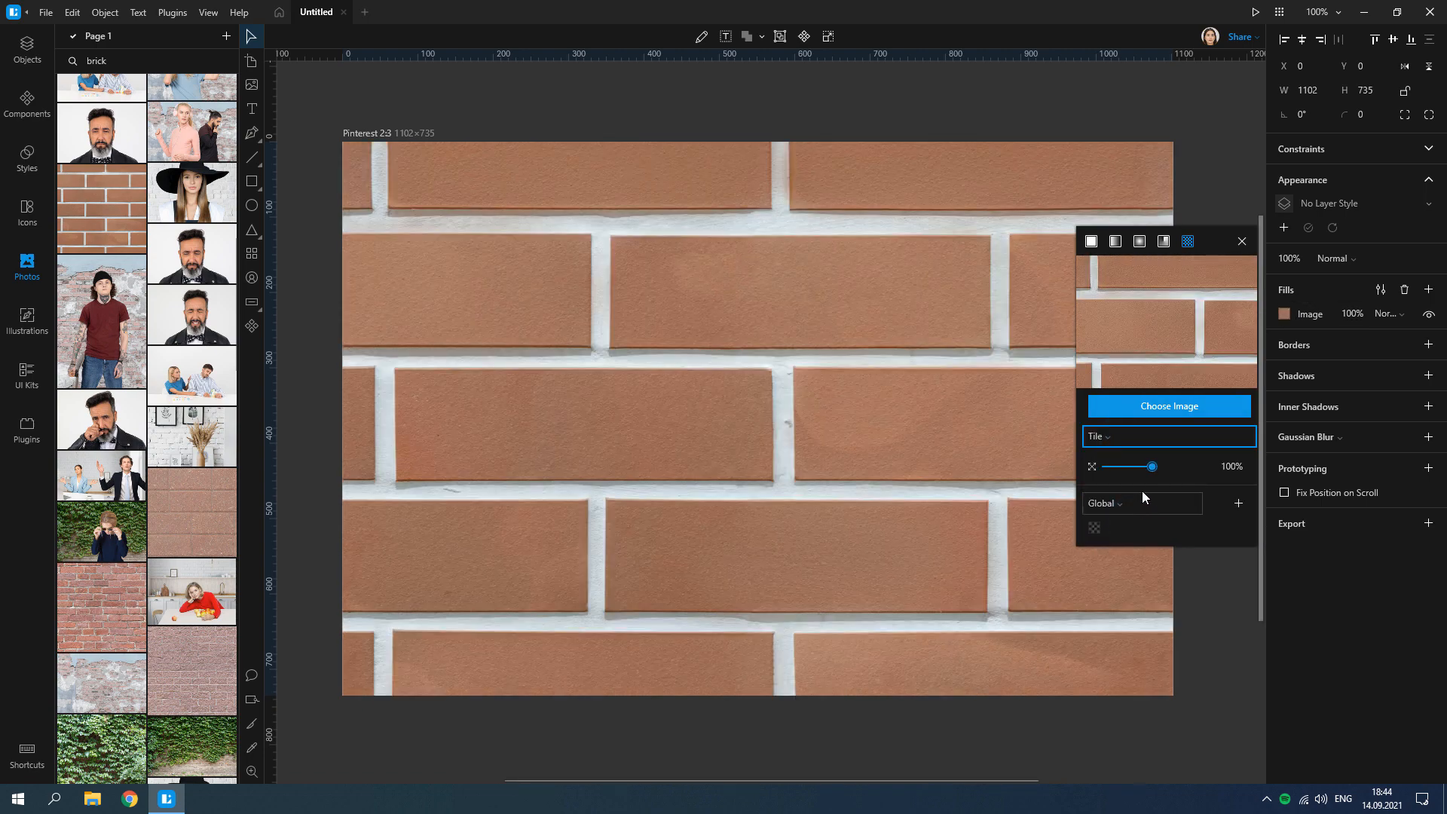
drag(1165, 466, 1119, 466)
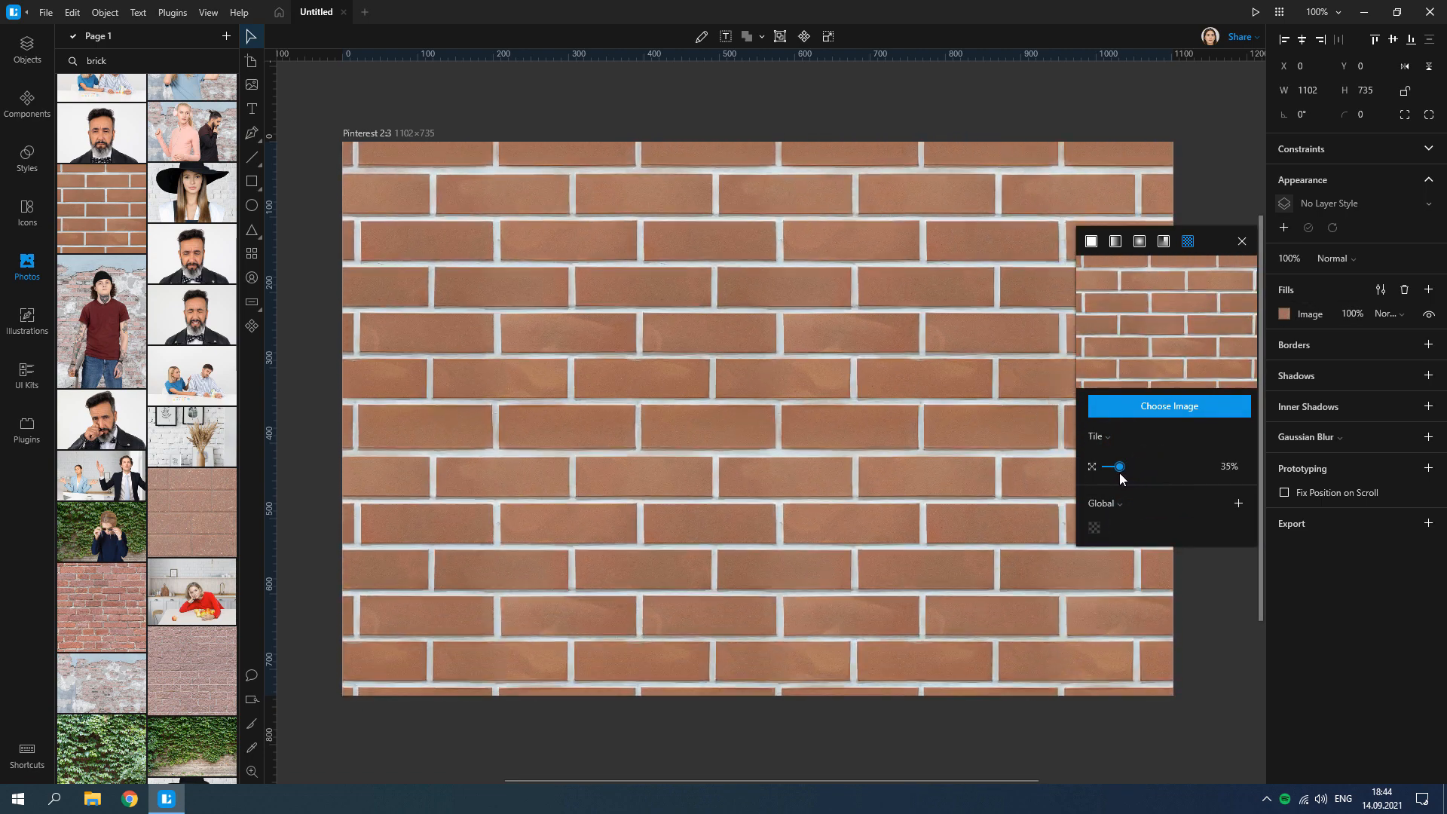
click(1242, 241)
text(40)
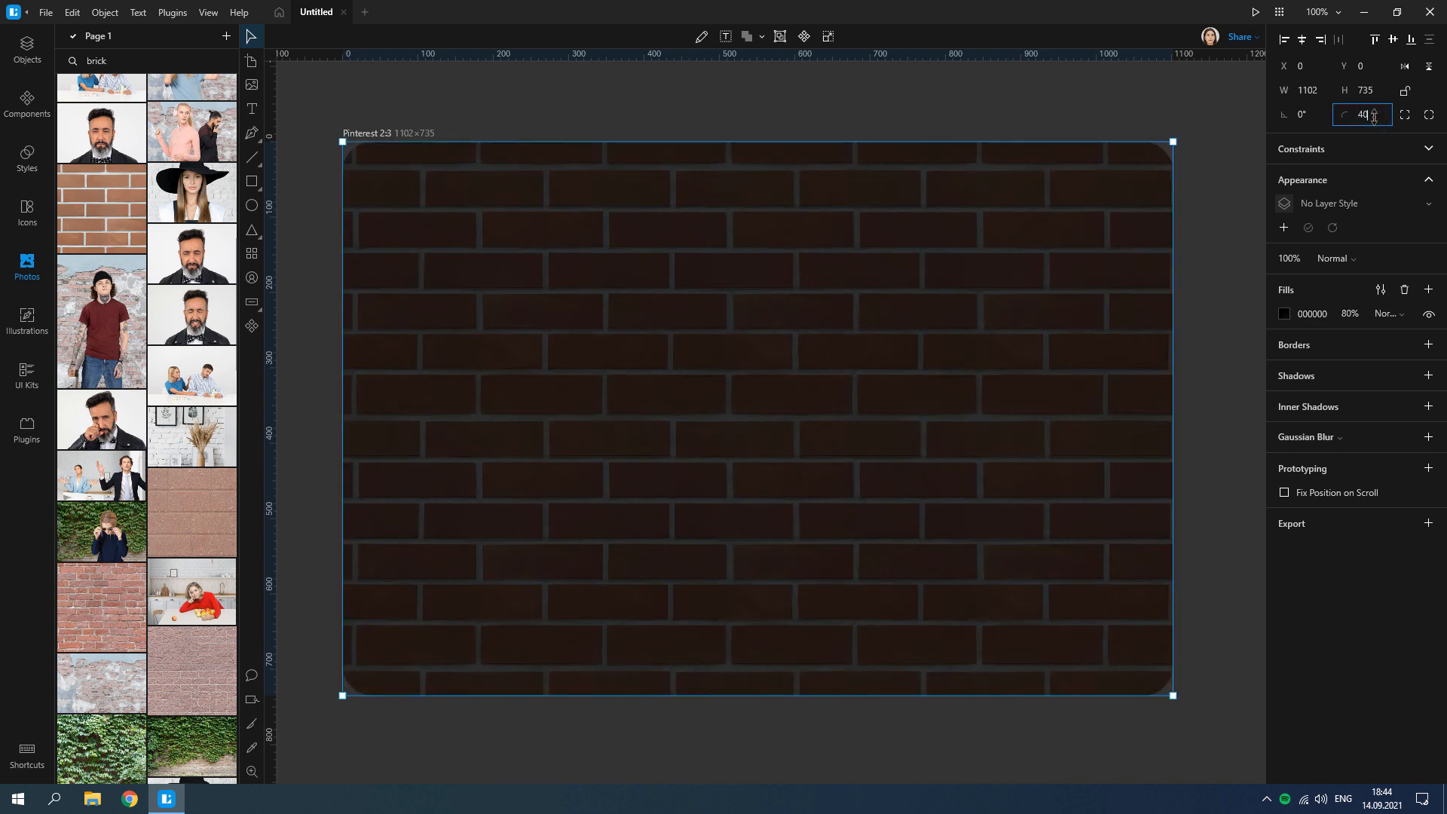
Round the rectangle corners and darken it with a black overlay and dark artboard background.
key(Enter)
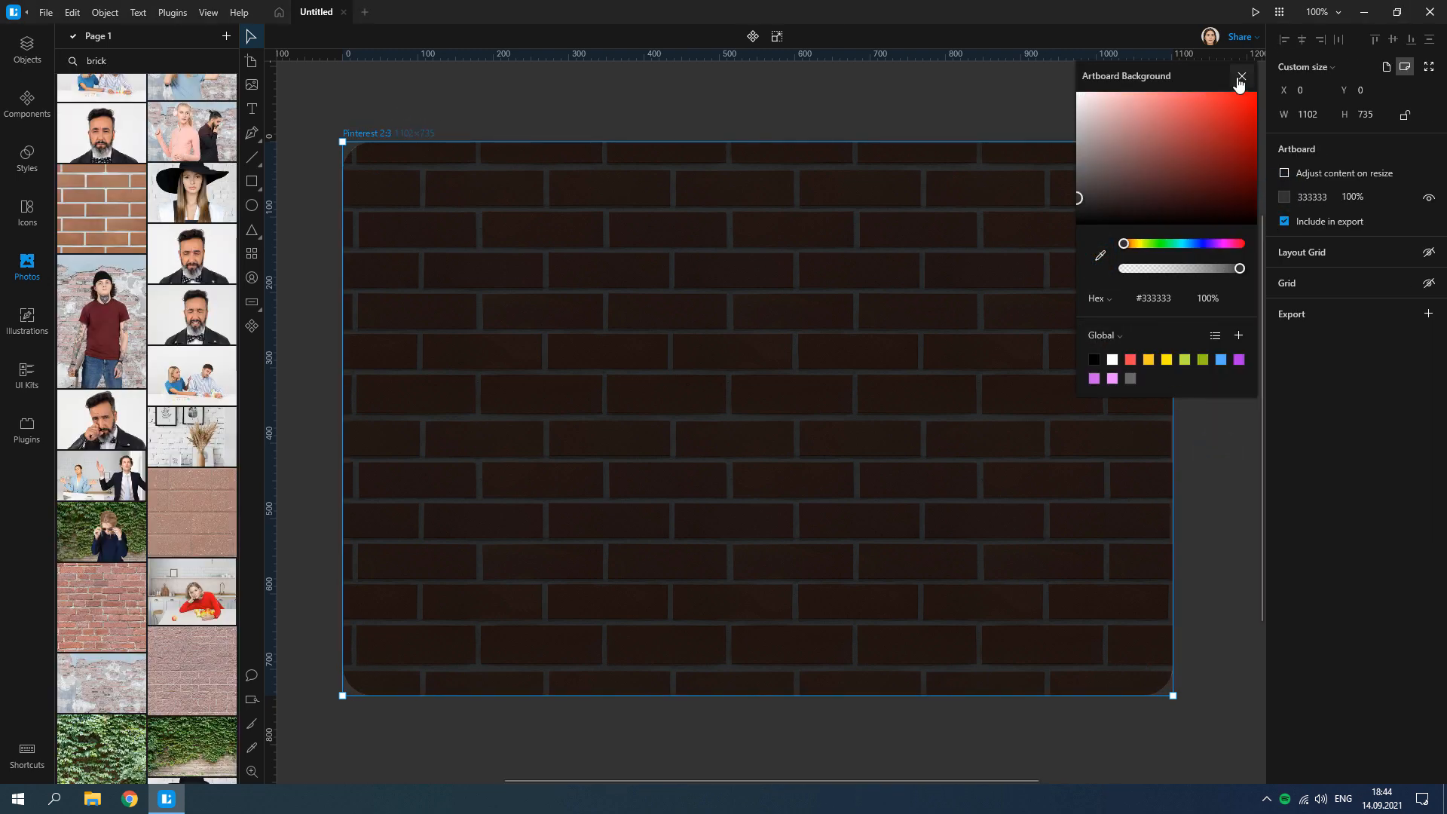
click(1241, 76)
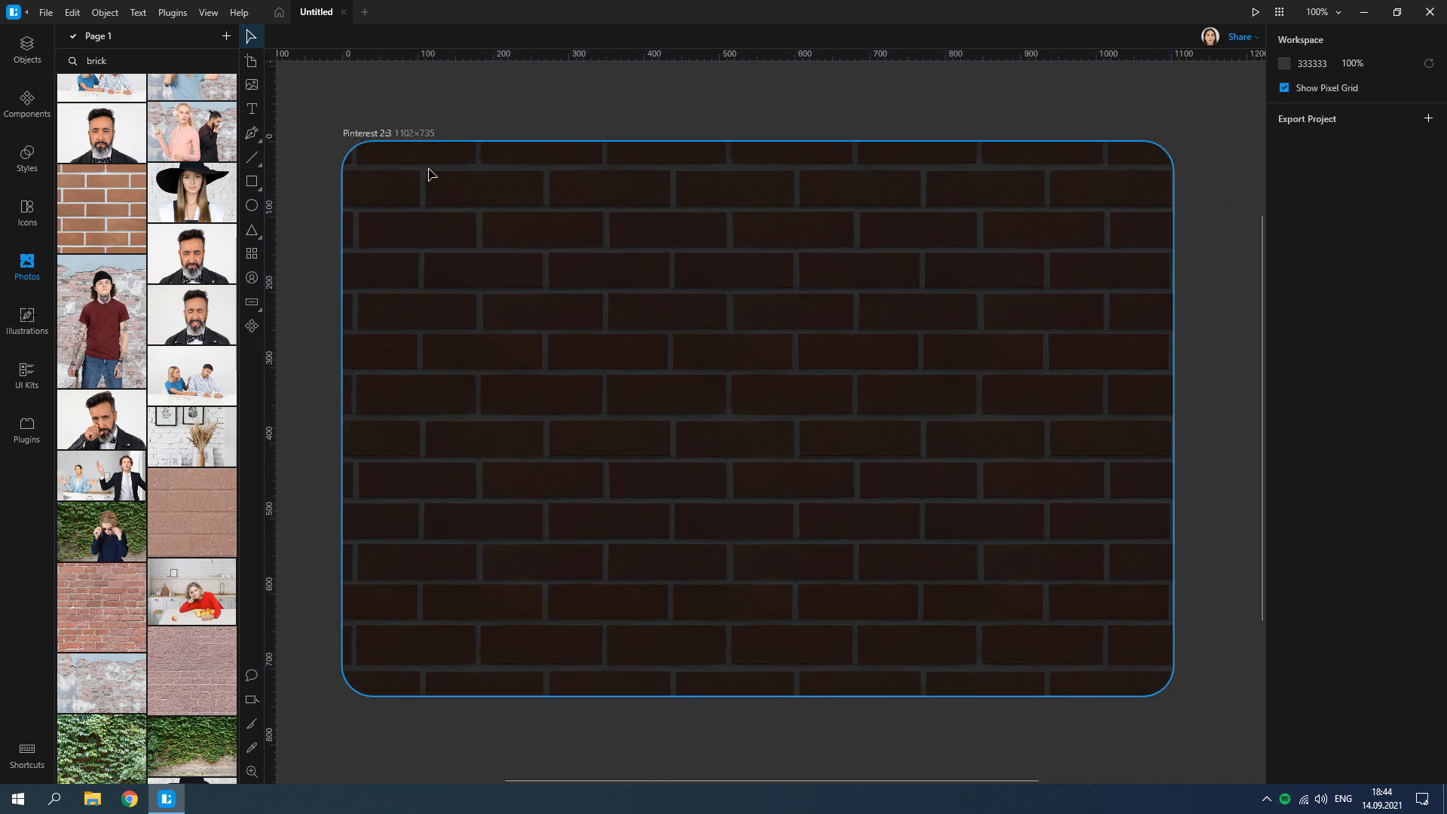
Place a white 'controller' icon from Icons at the artboard centre and select its button shapes.
click(27, 211)
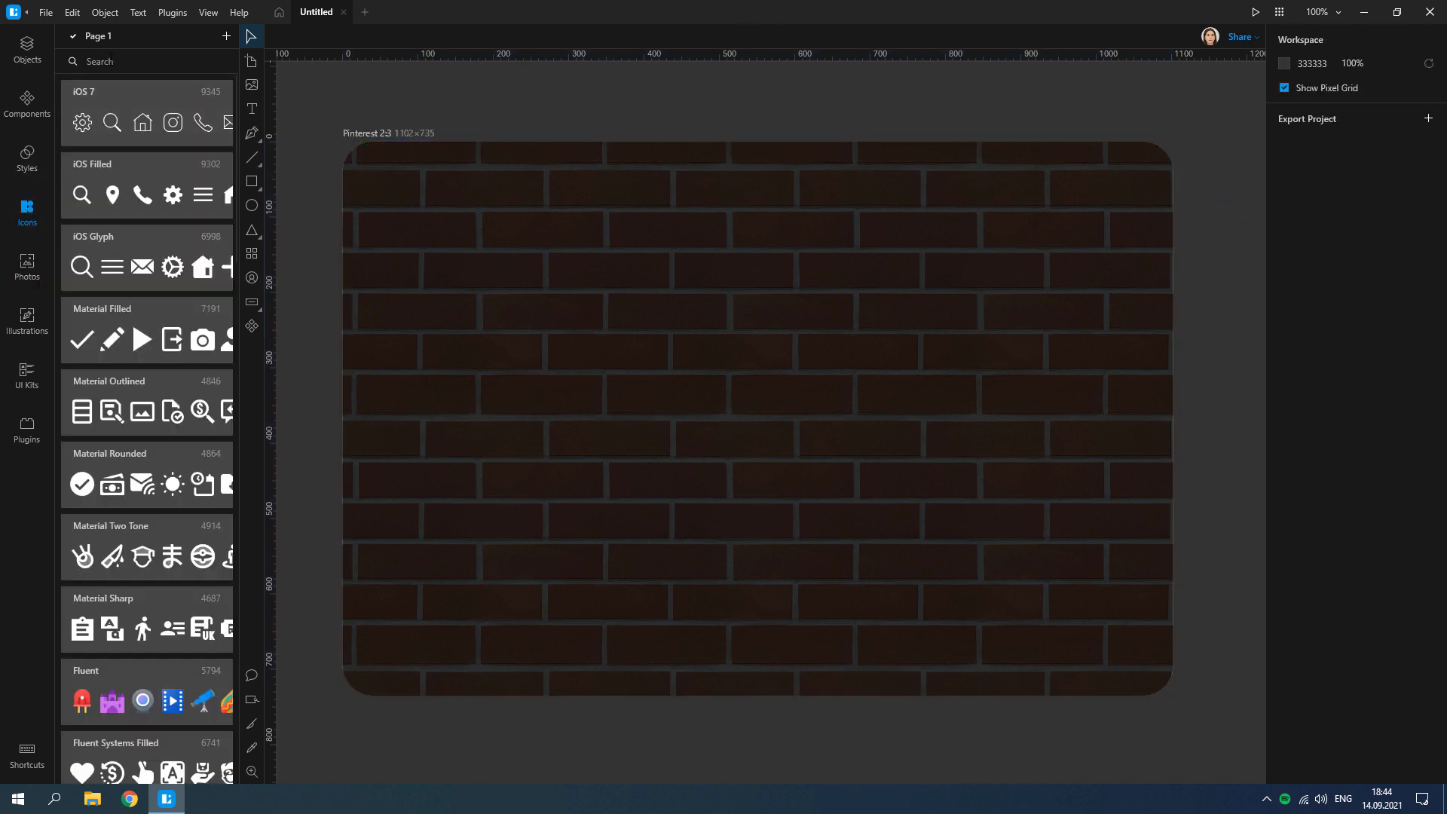
text(controller)
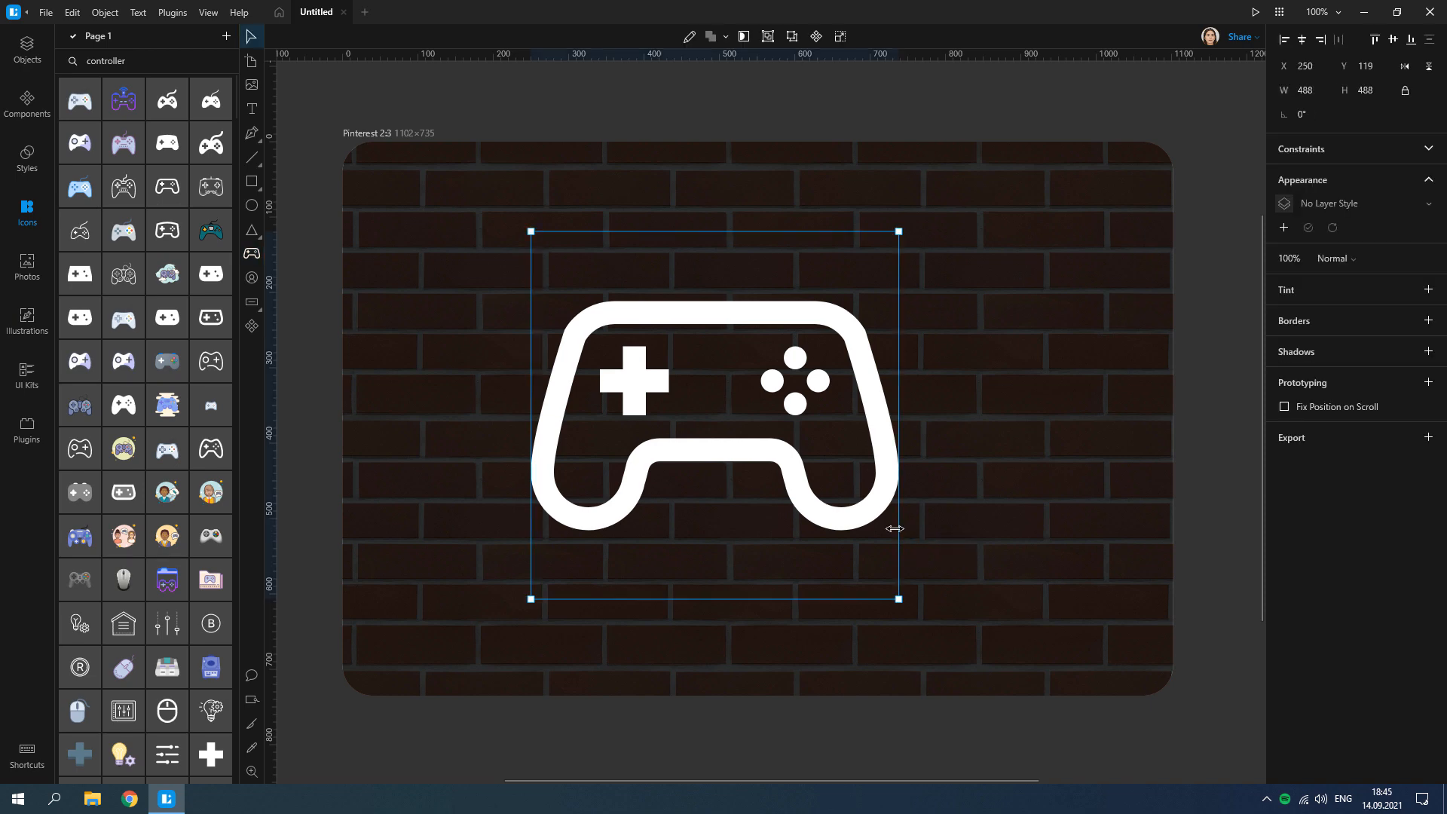
drag(714, 414, 757, 339)
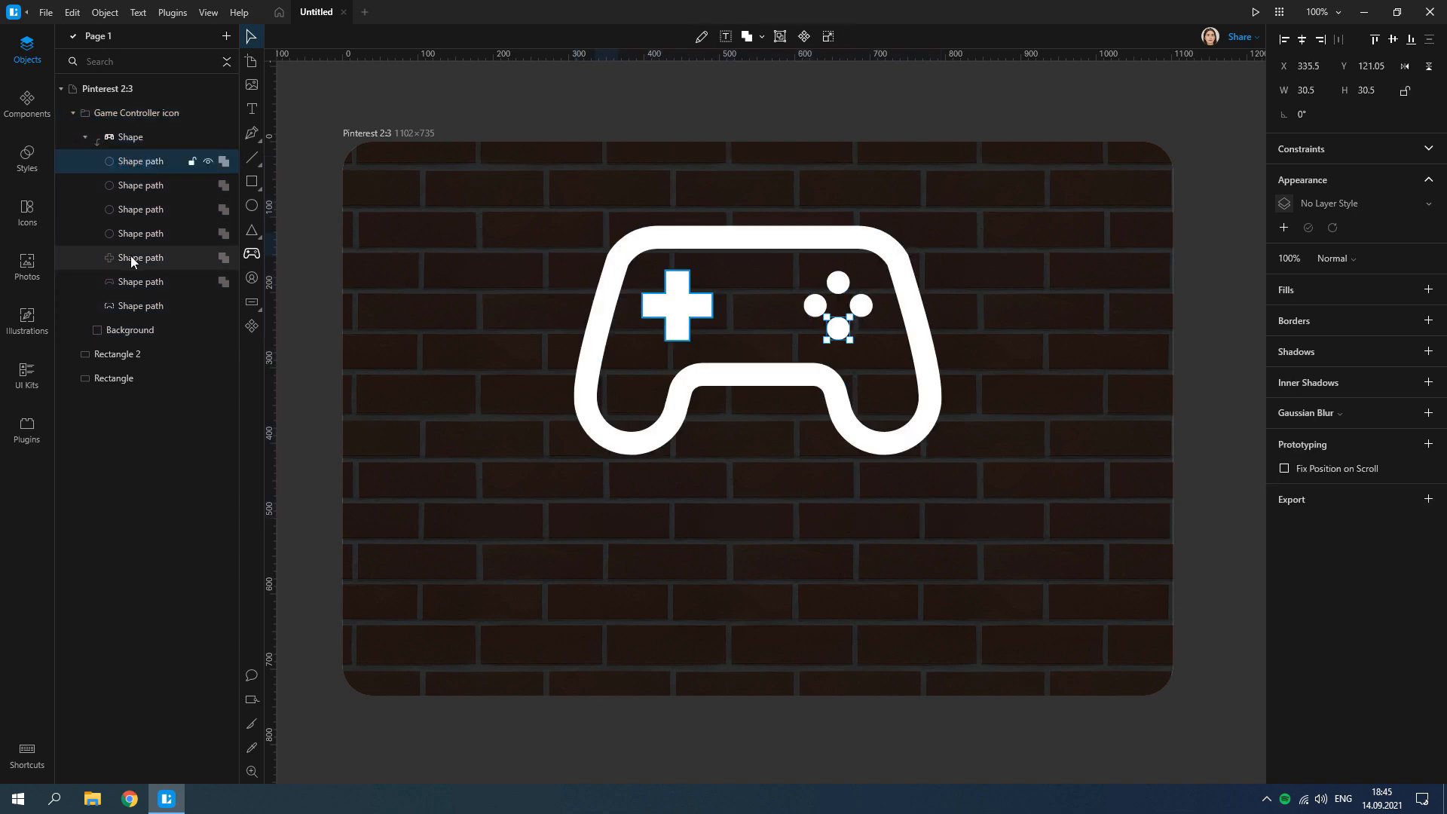
click(140, 282)
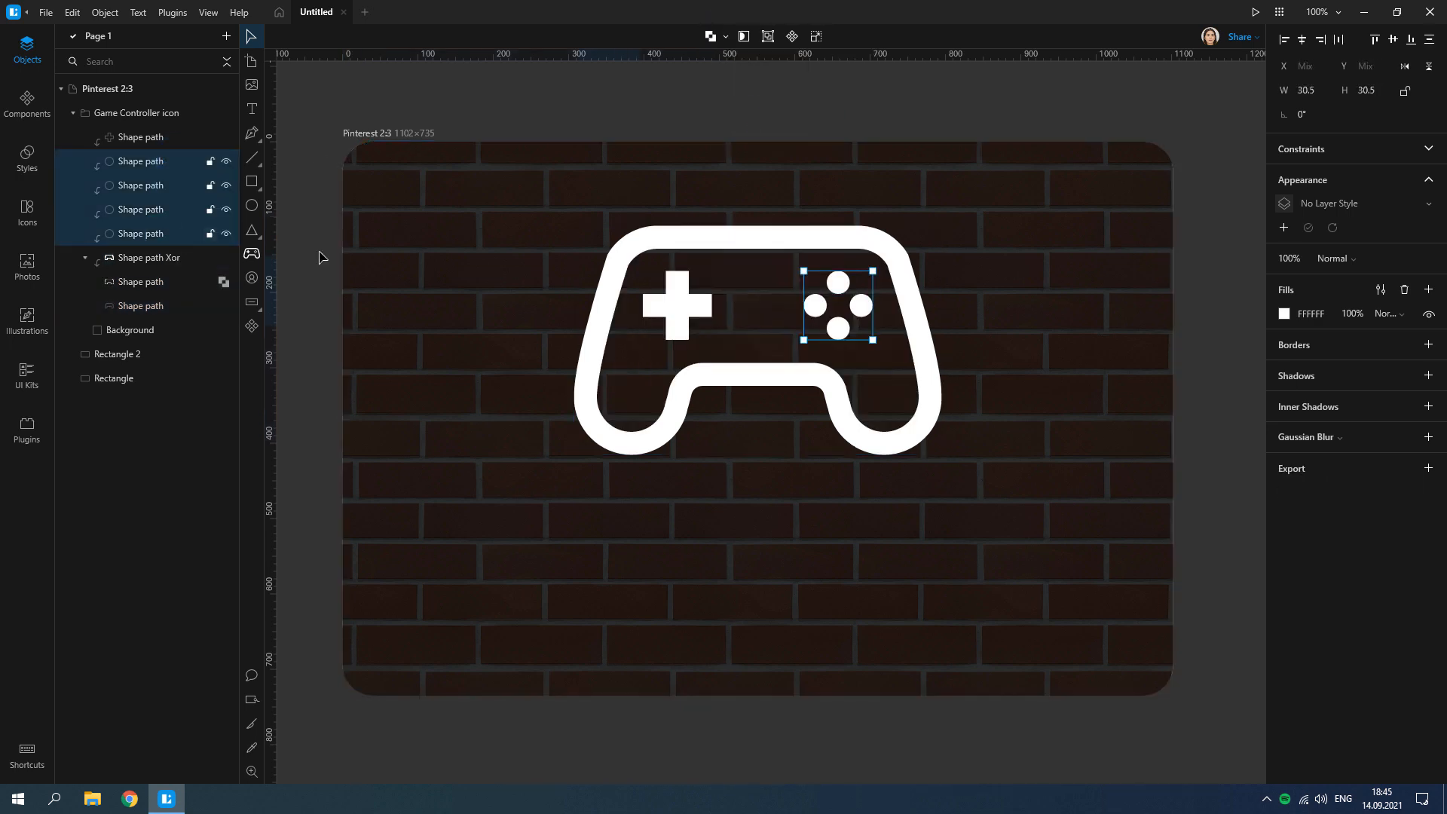
Give the four face buttons a 7px #4DD8FF border and layered blue glow shadows with large blur and spread.
click(1429, 344)
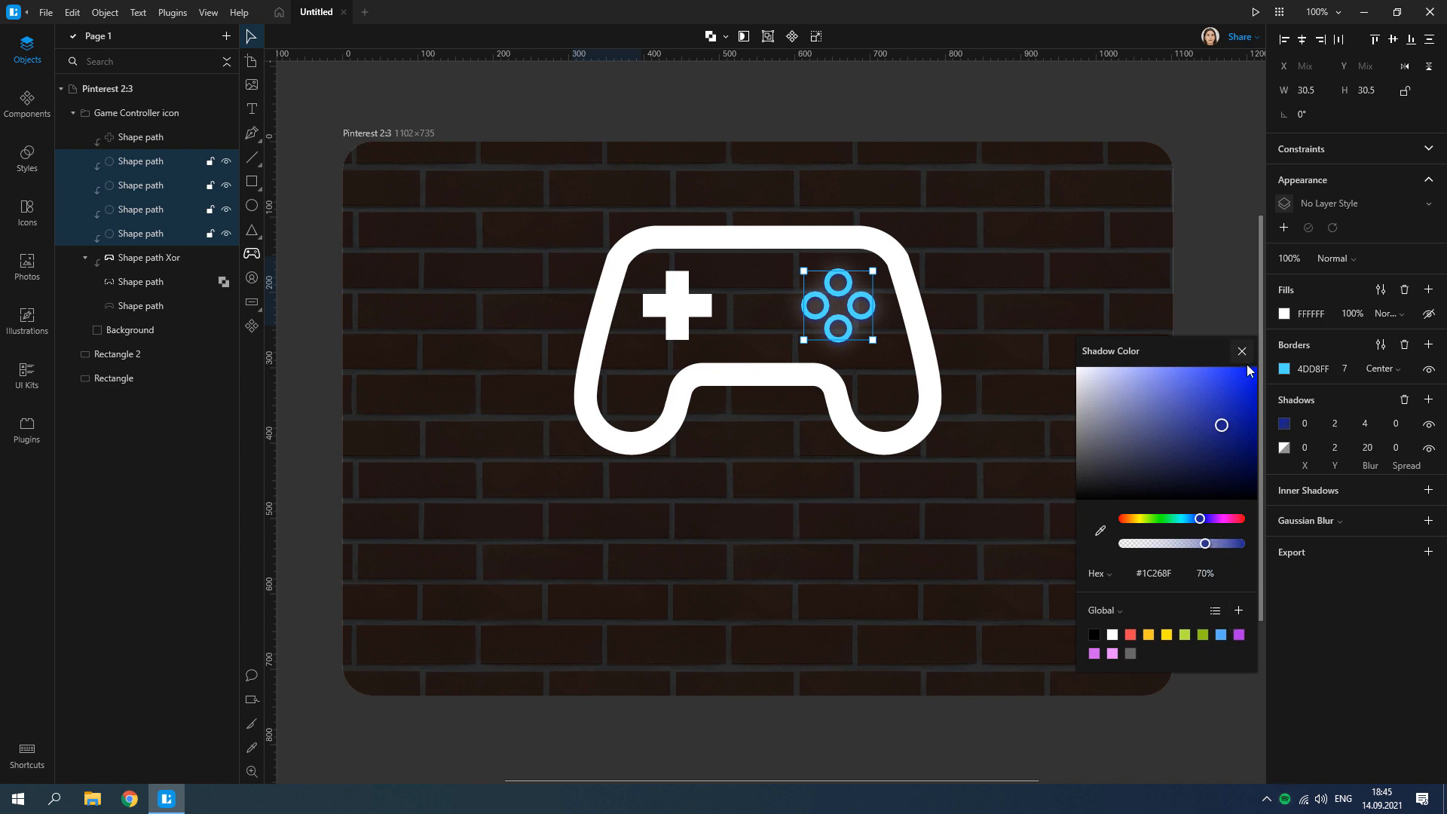
click(1243, 352)
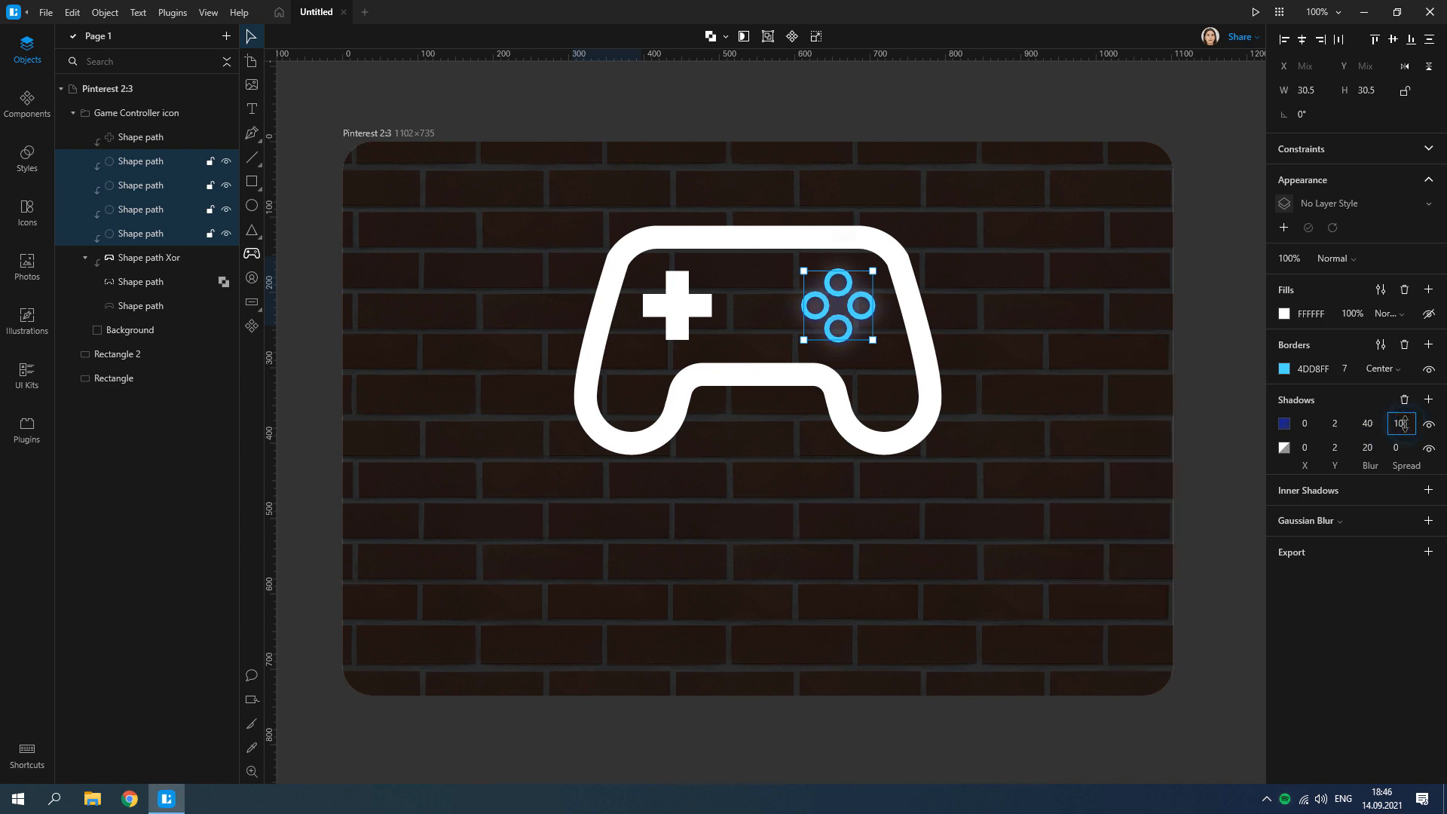
click(1285, 424)
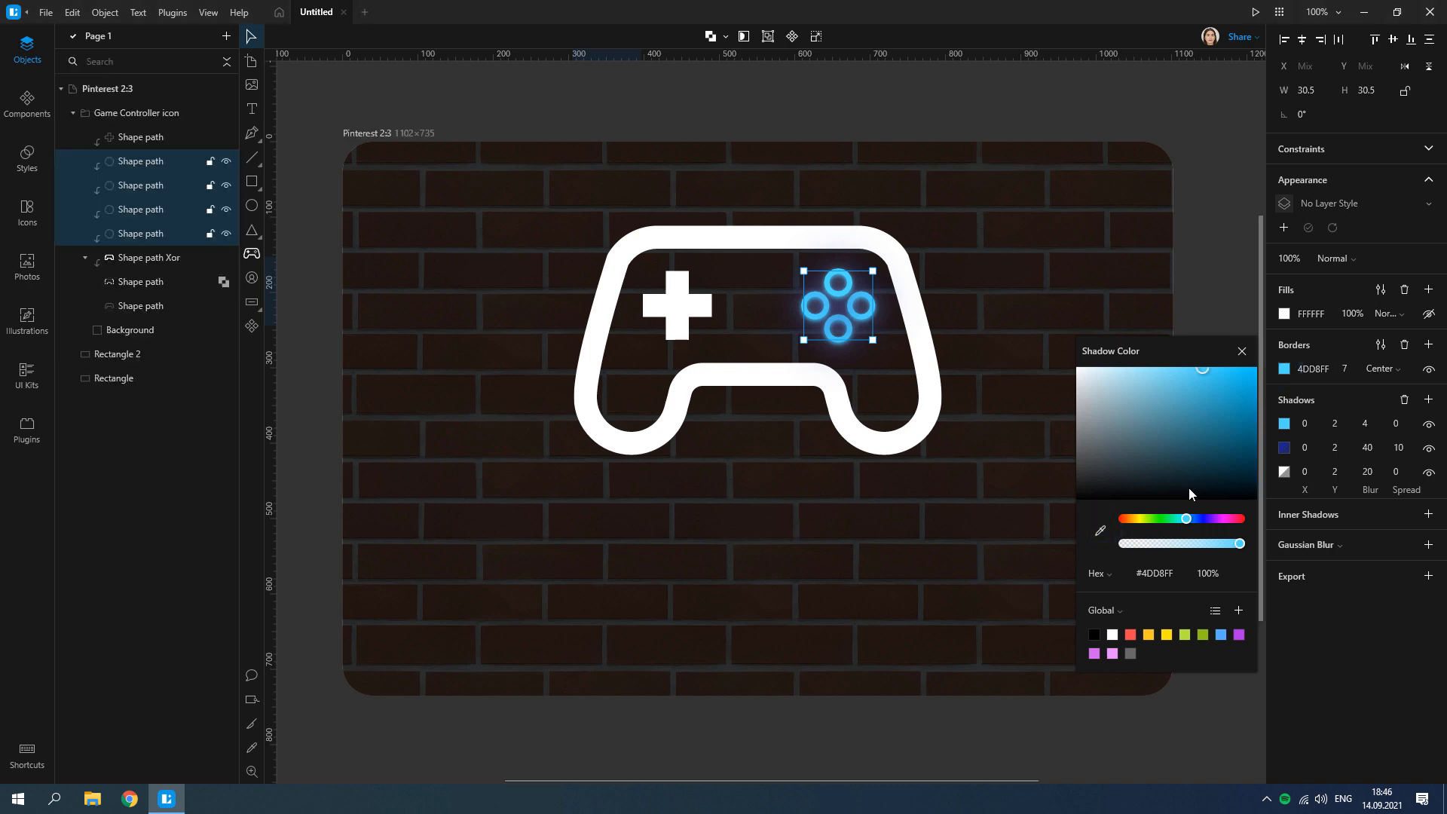
click(1243, 352)
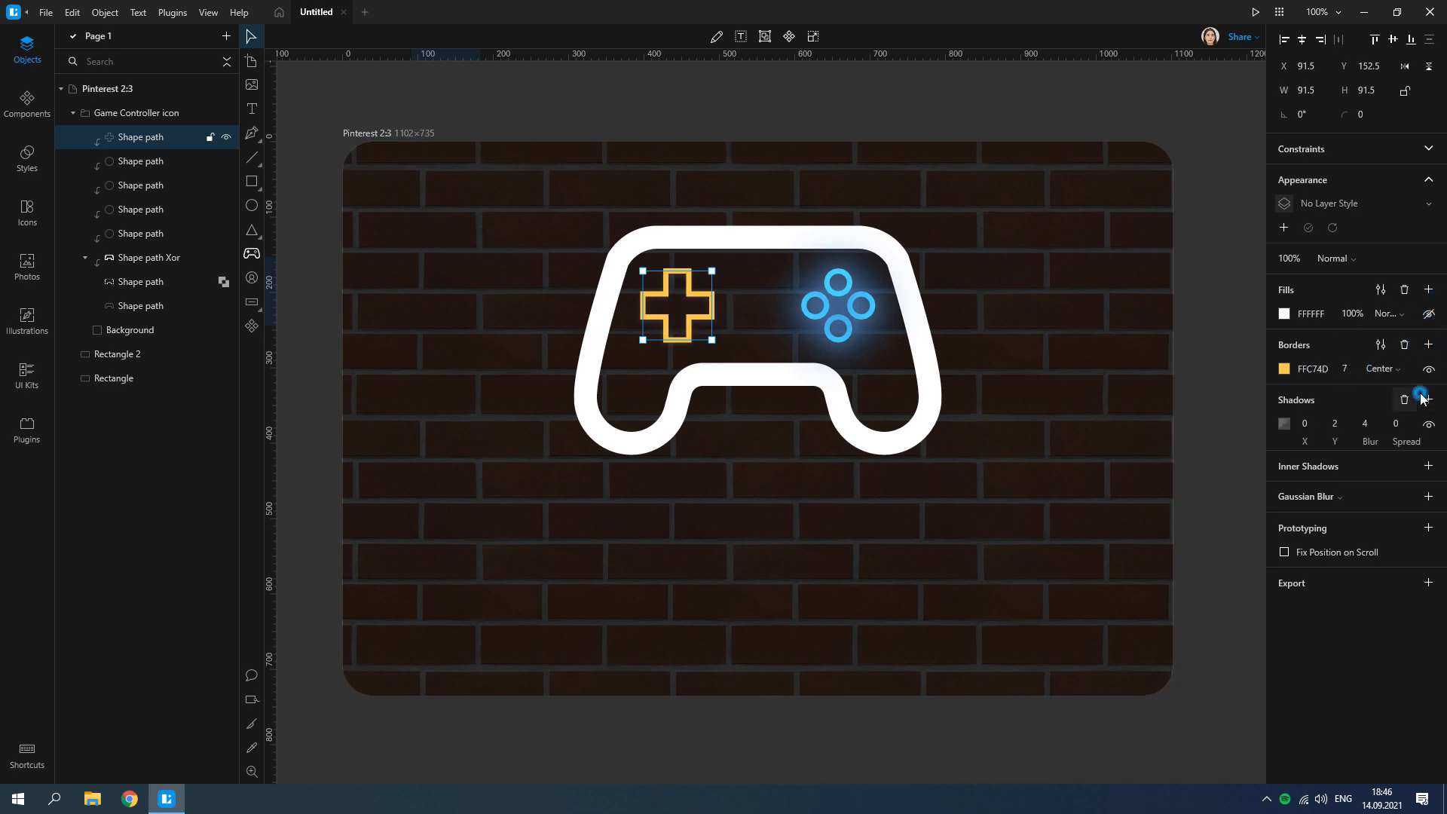
Give the d-pad cross a 7px #FFC74D border with orange shadows, blur 40 and spread 20.
click(1370, 424)
text(0)
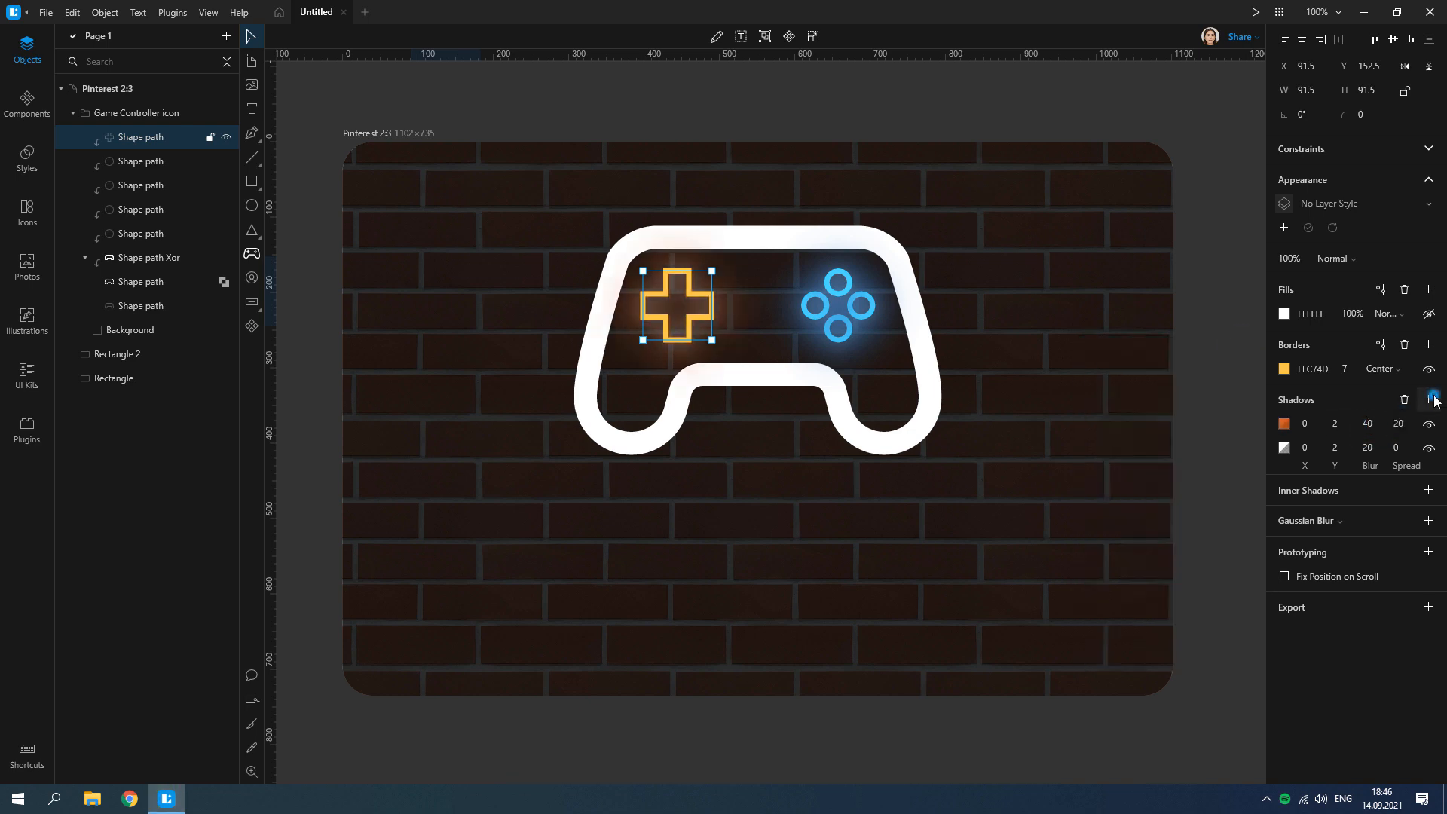
click(1429, 400)
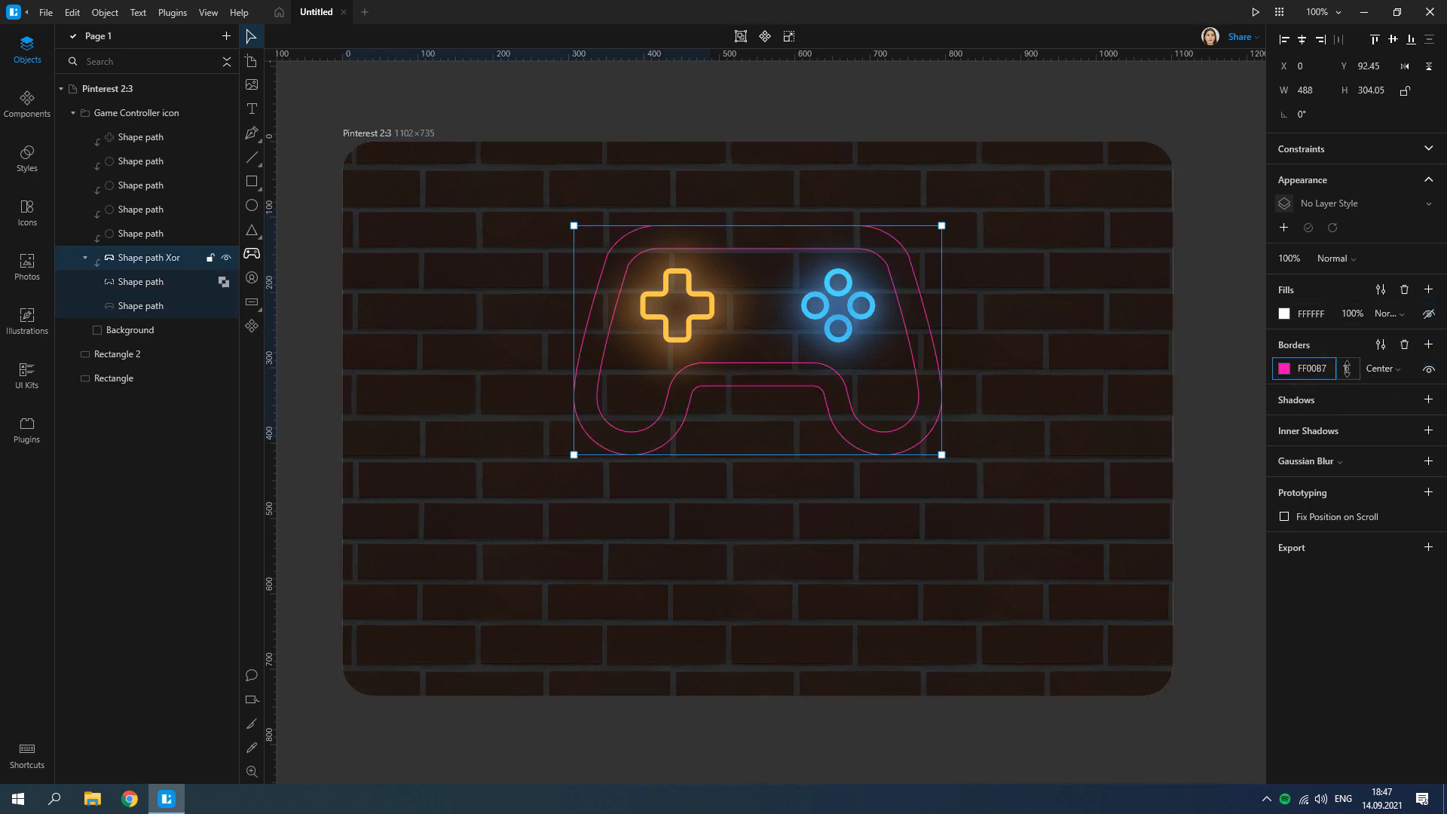
Give the controller outline a 7px FF0087 border with two soft pink glow shadows.
click(1285, 368)
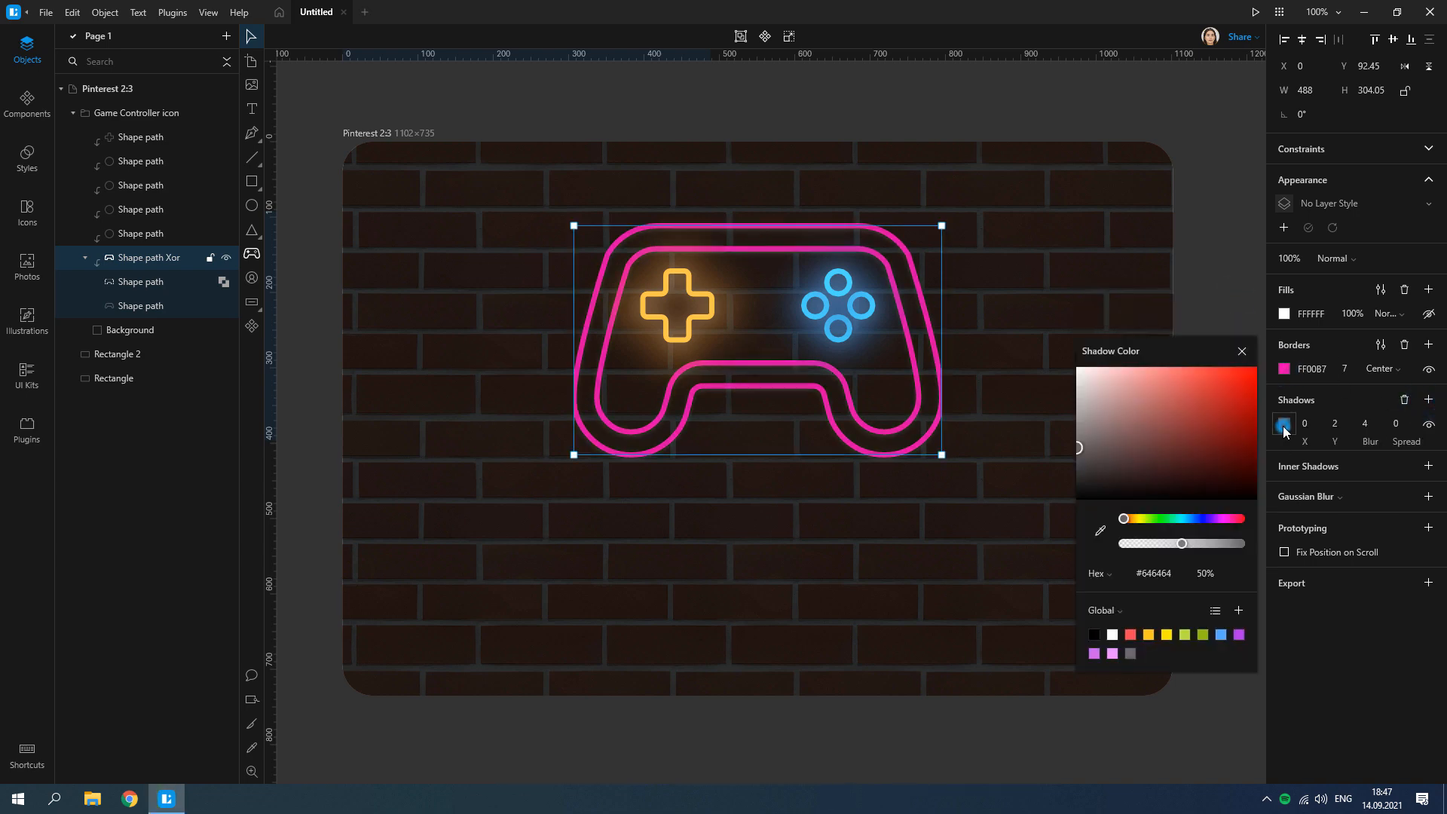
click(1430, 398)
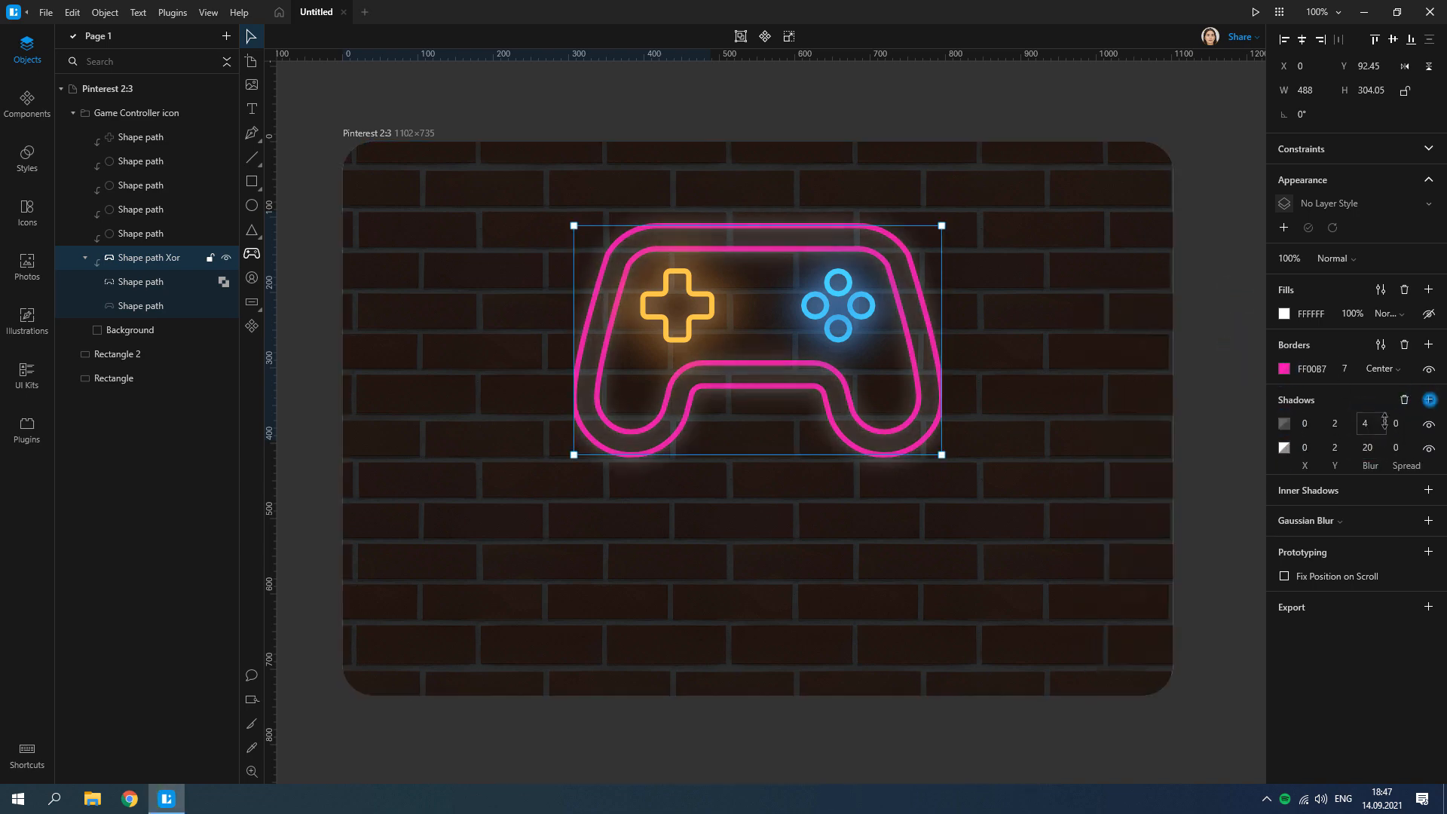
click(1285, 424)
text(30)
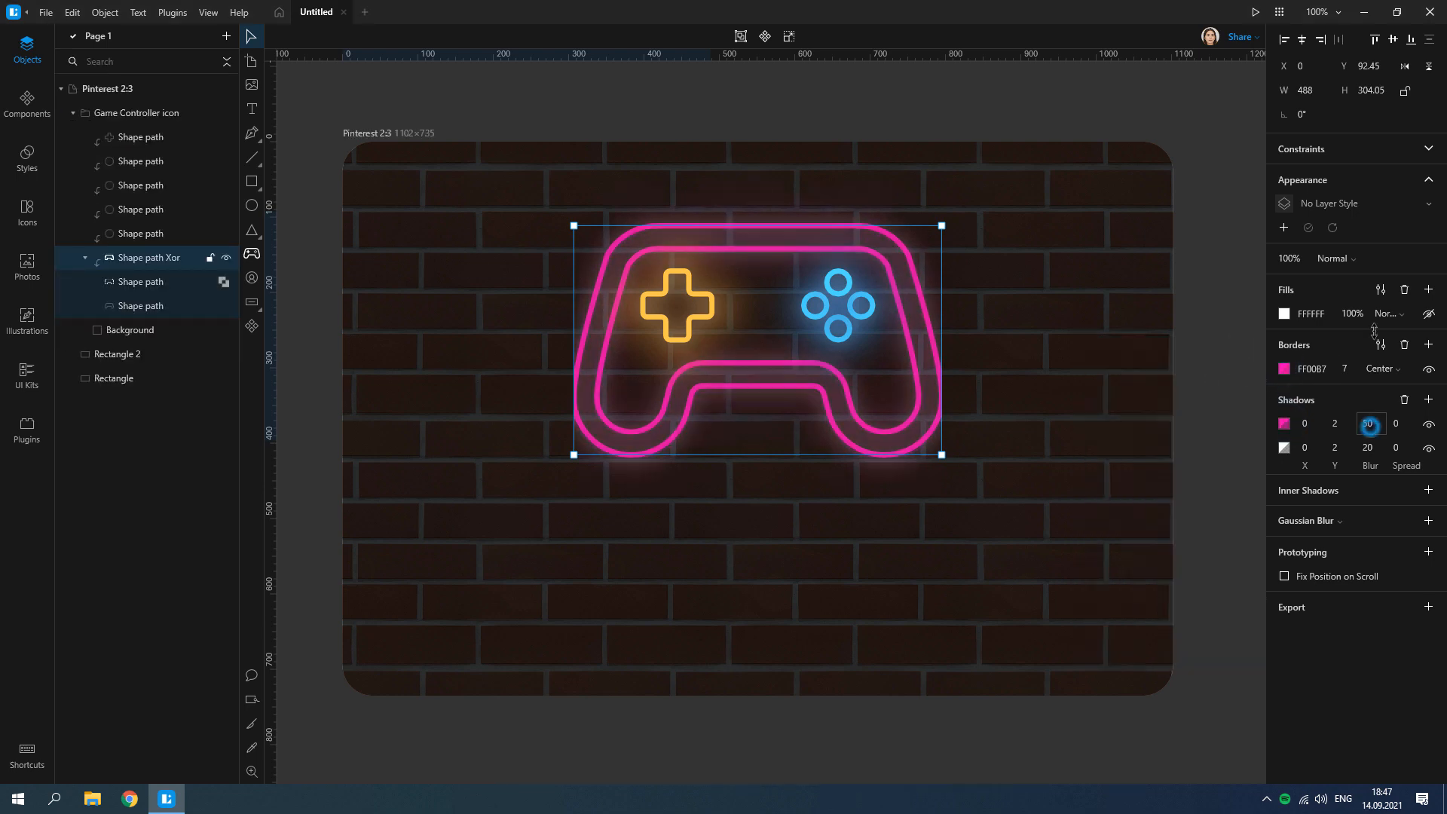
click(1285, 424)
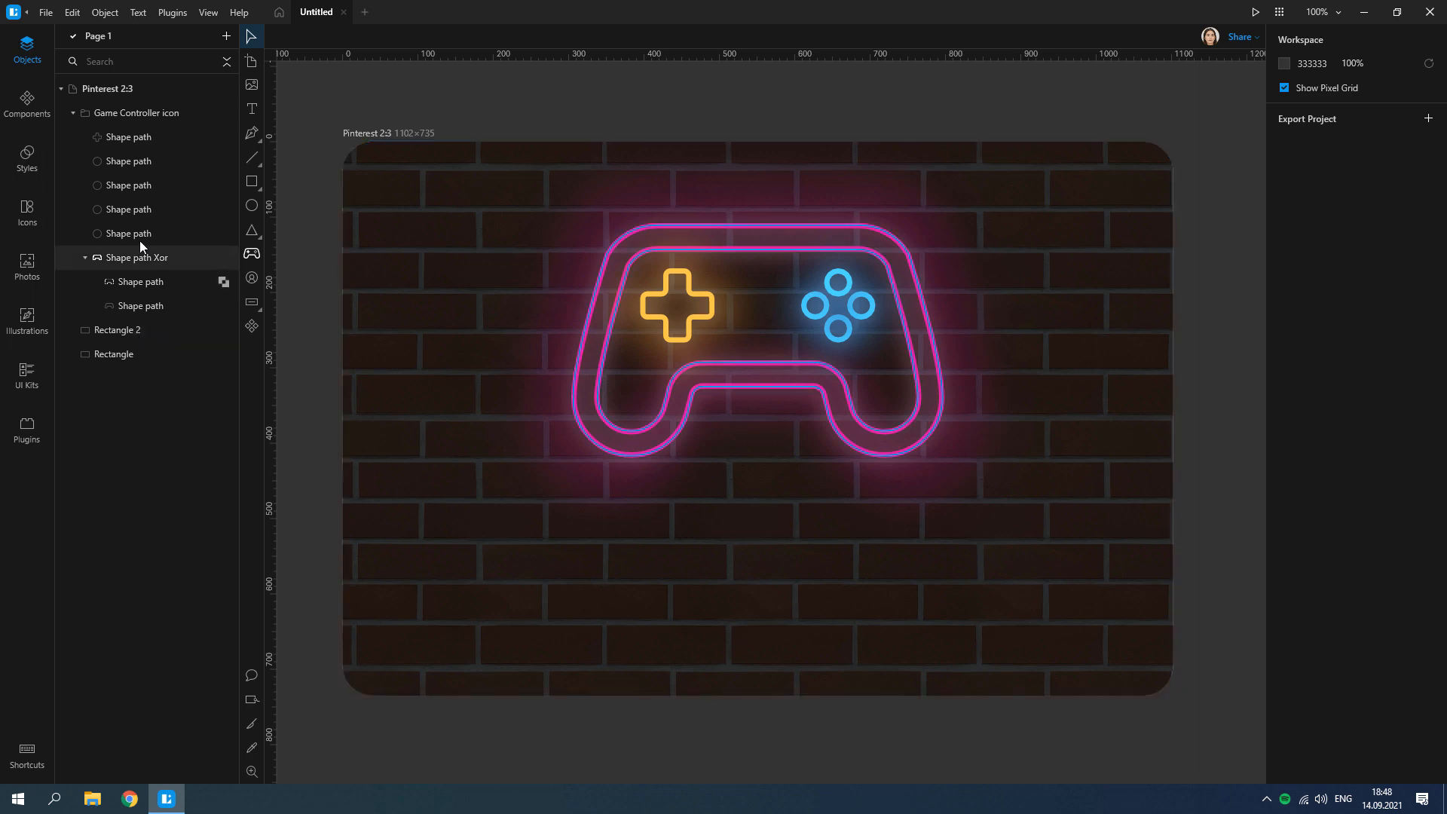
Tilt the whole Game Controller icon group to about -11°.
click(139, 113)
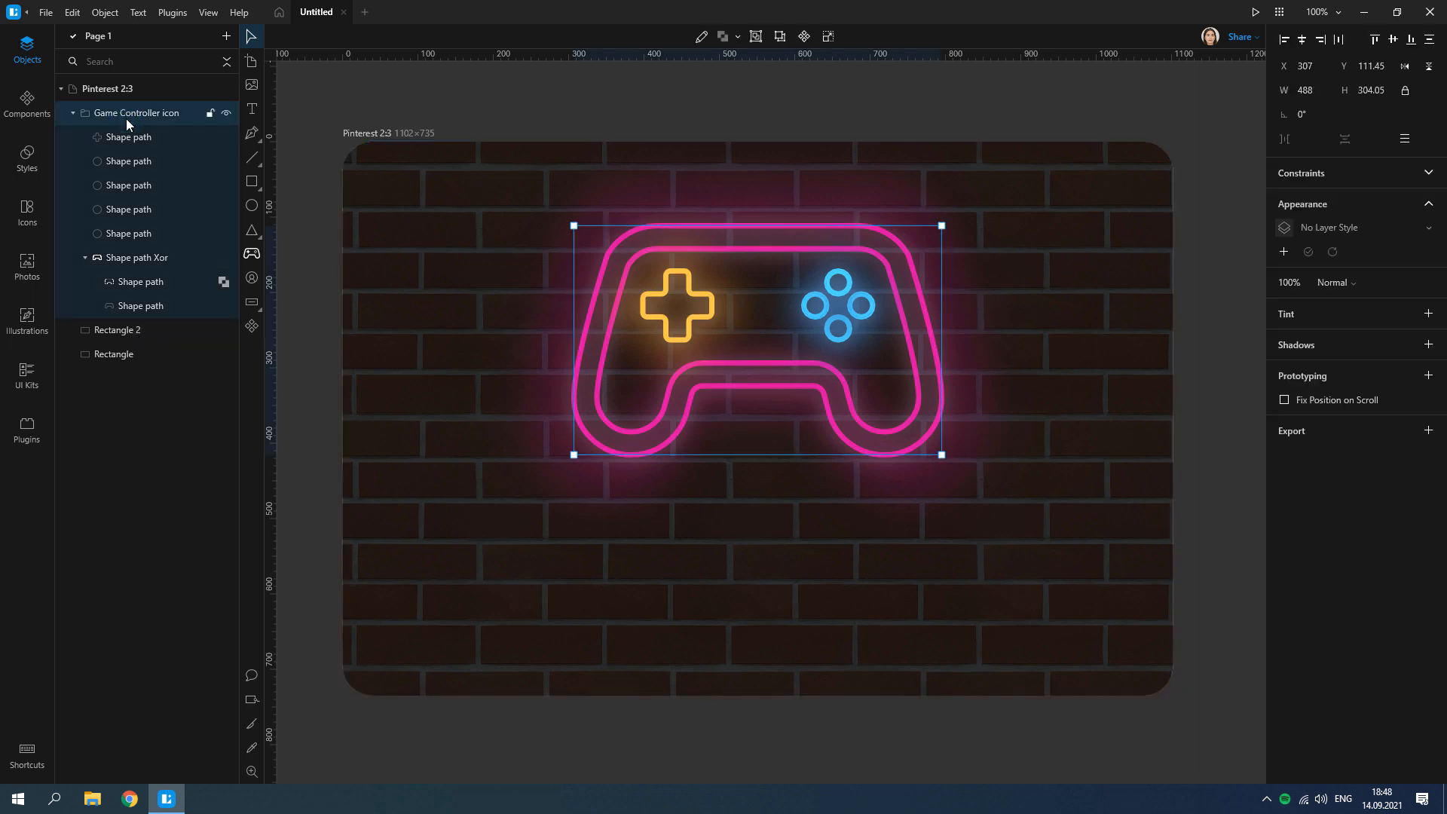
drag(941, 453, 974, 426)
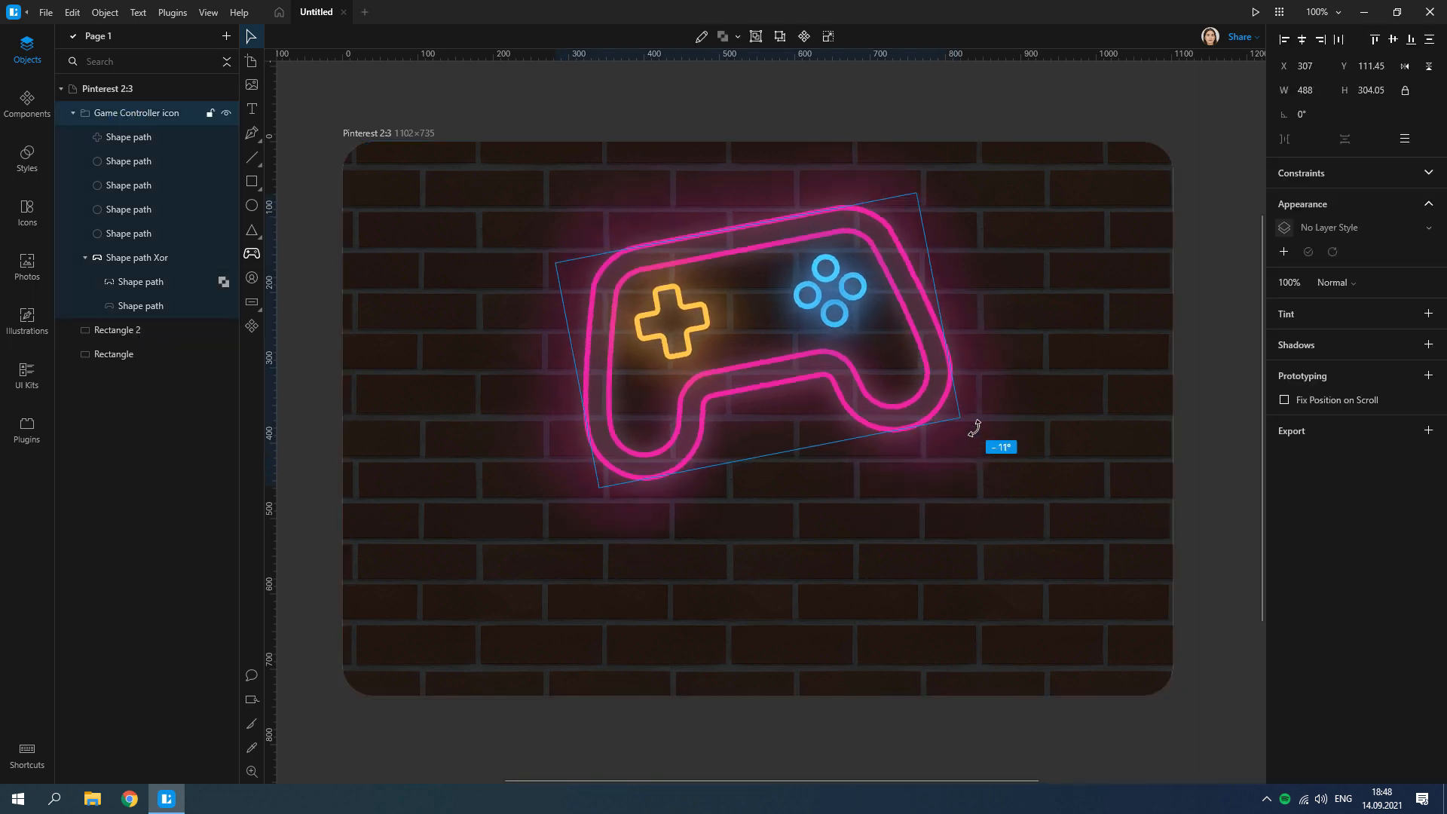
drag(974, 427, 448, 205)
text(cyber ni)
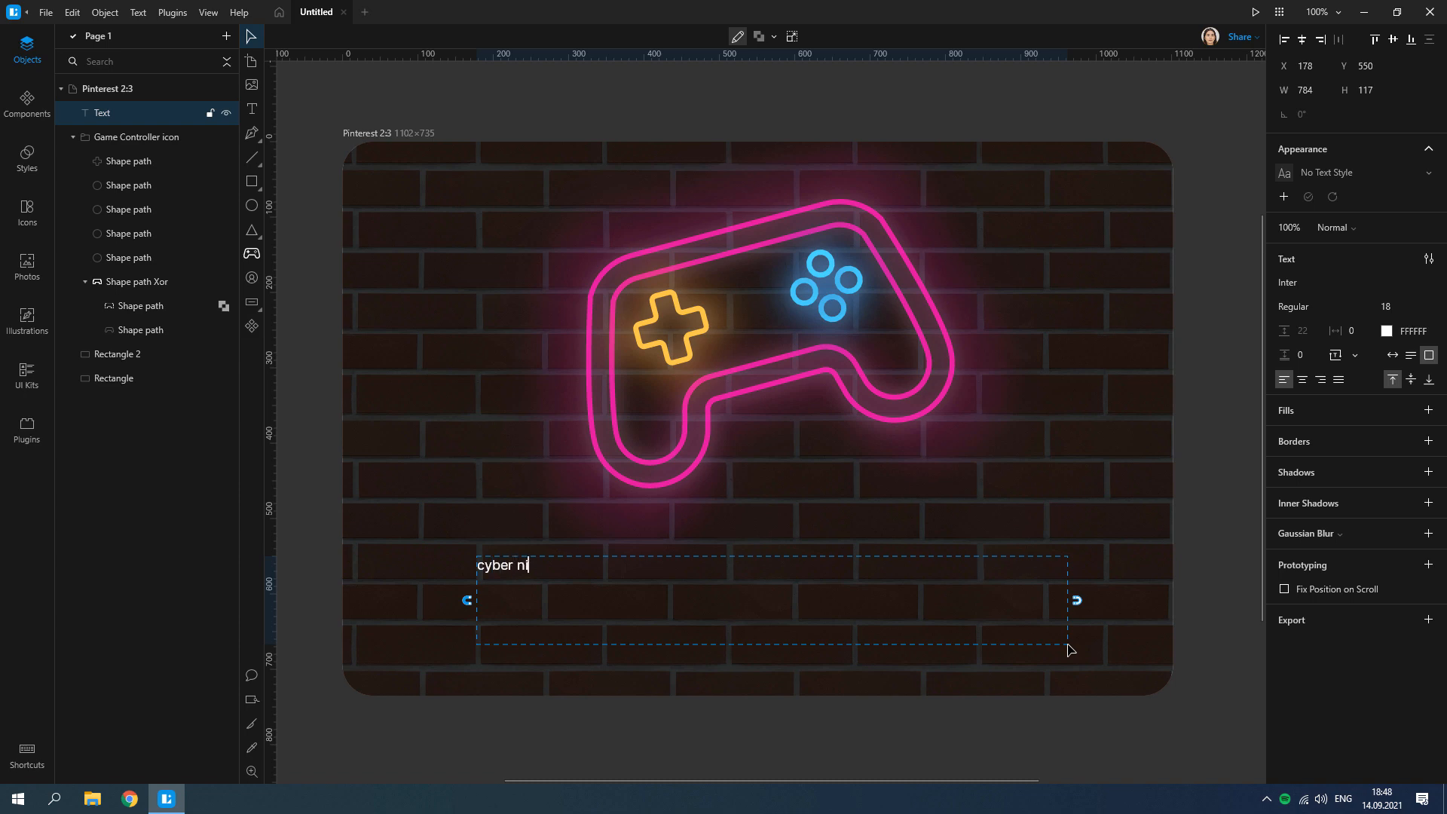
Add 'cyber night' title in Nunito Black 105, hollow fill, 9ED8FD 7px border with glow and inner shadows.
text(ght)
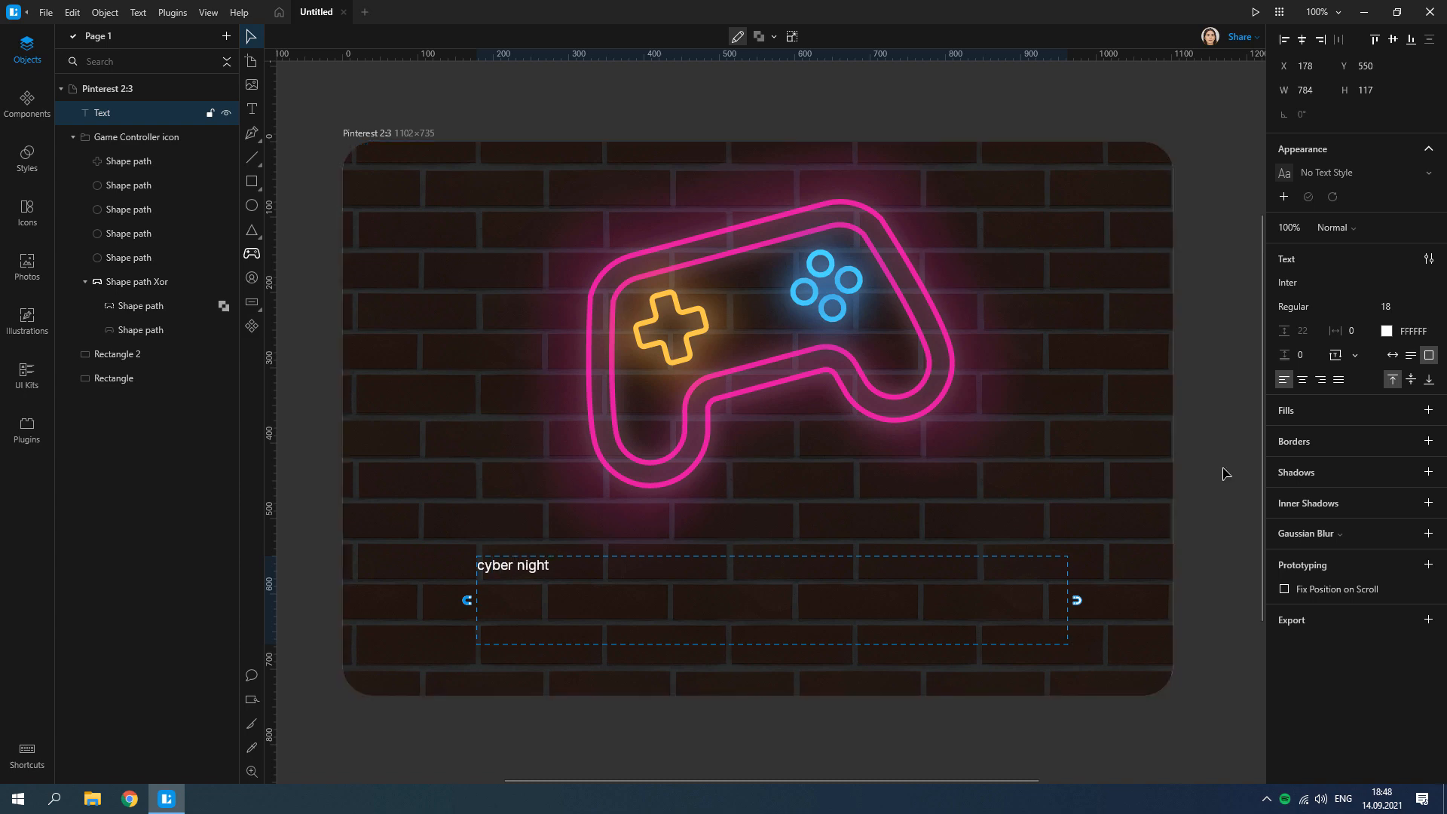
click(1318, 283)
text(9ed8fd)
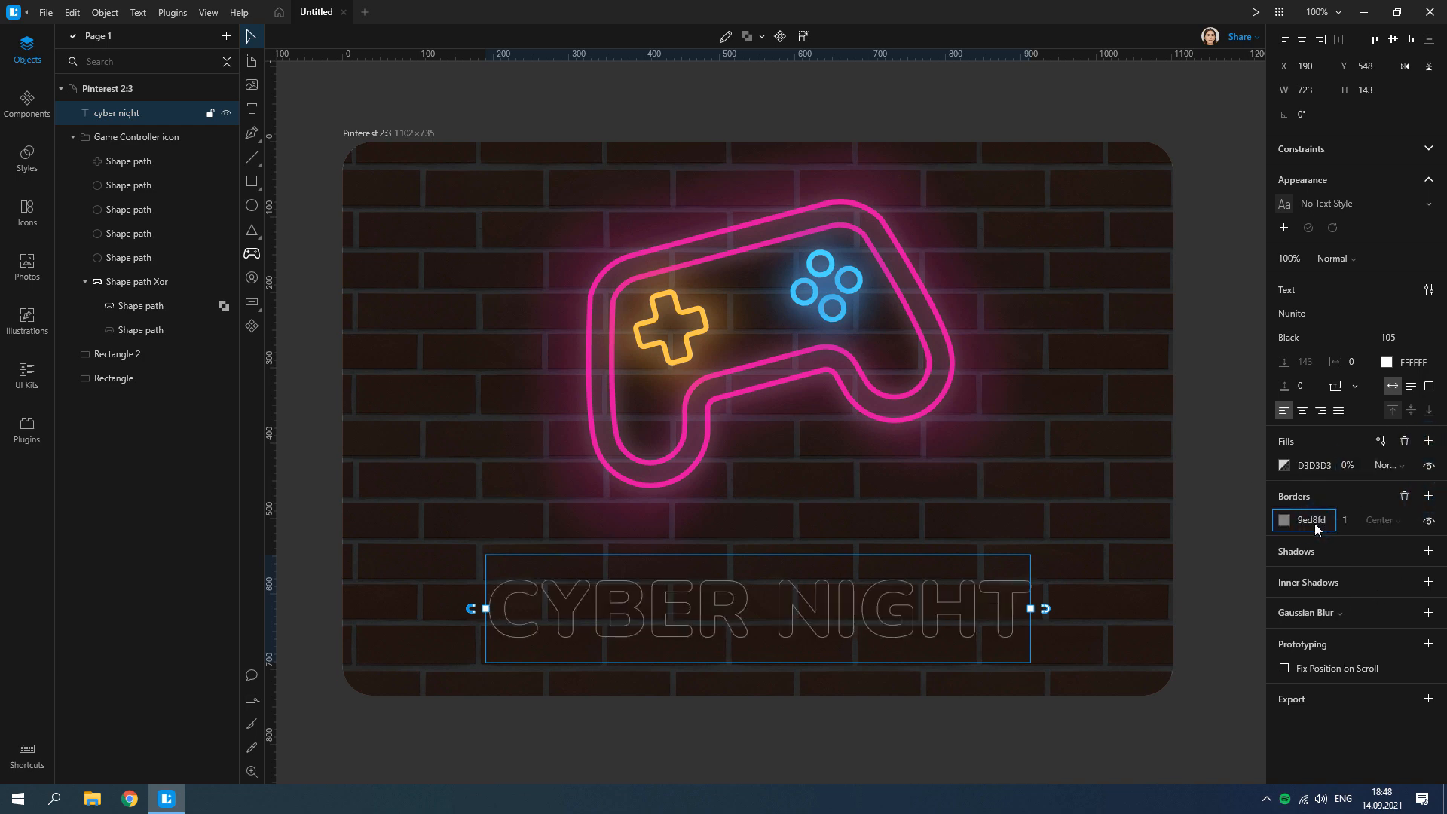
text(7)
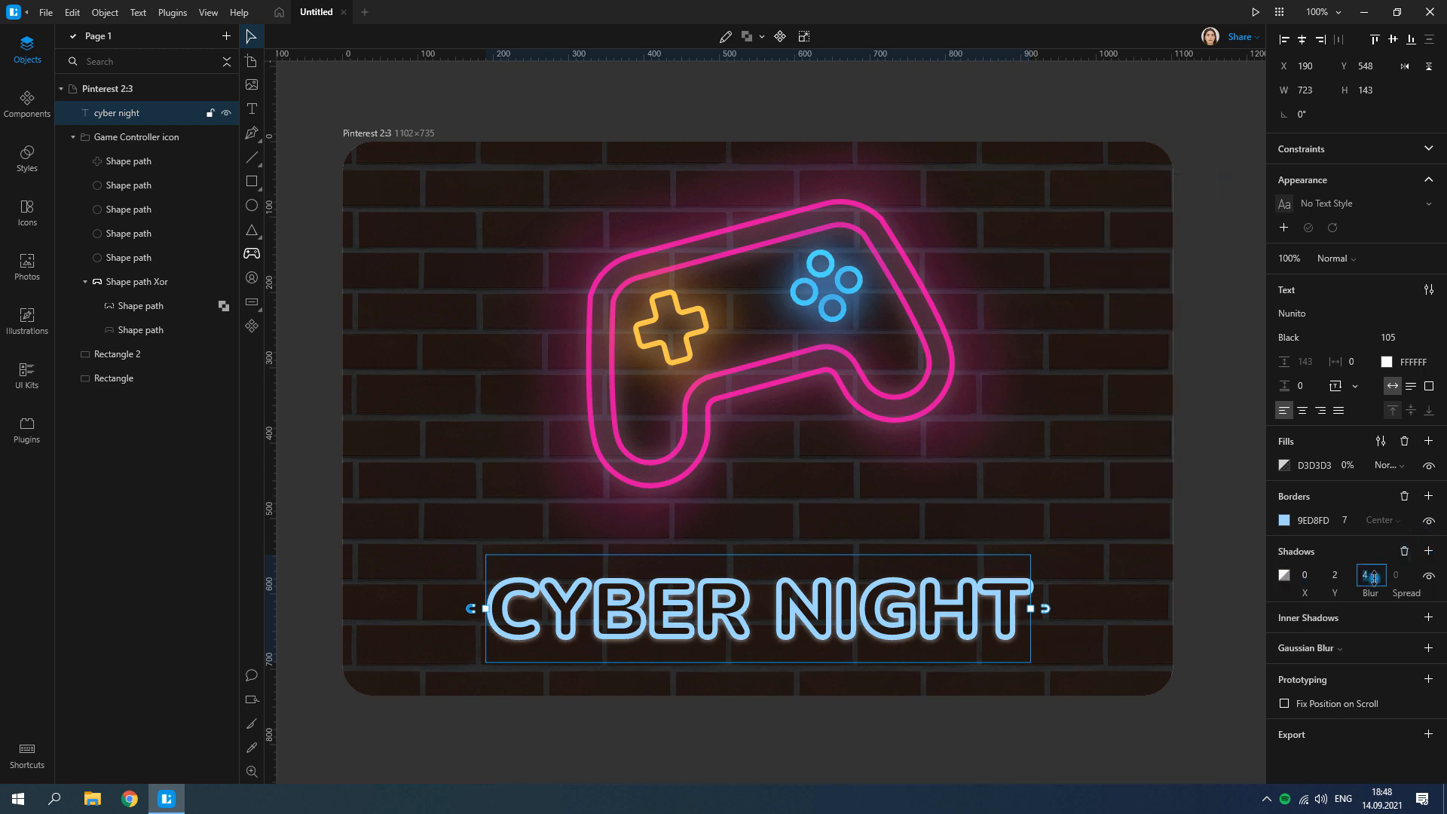
click(1285, 576)
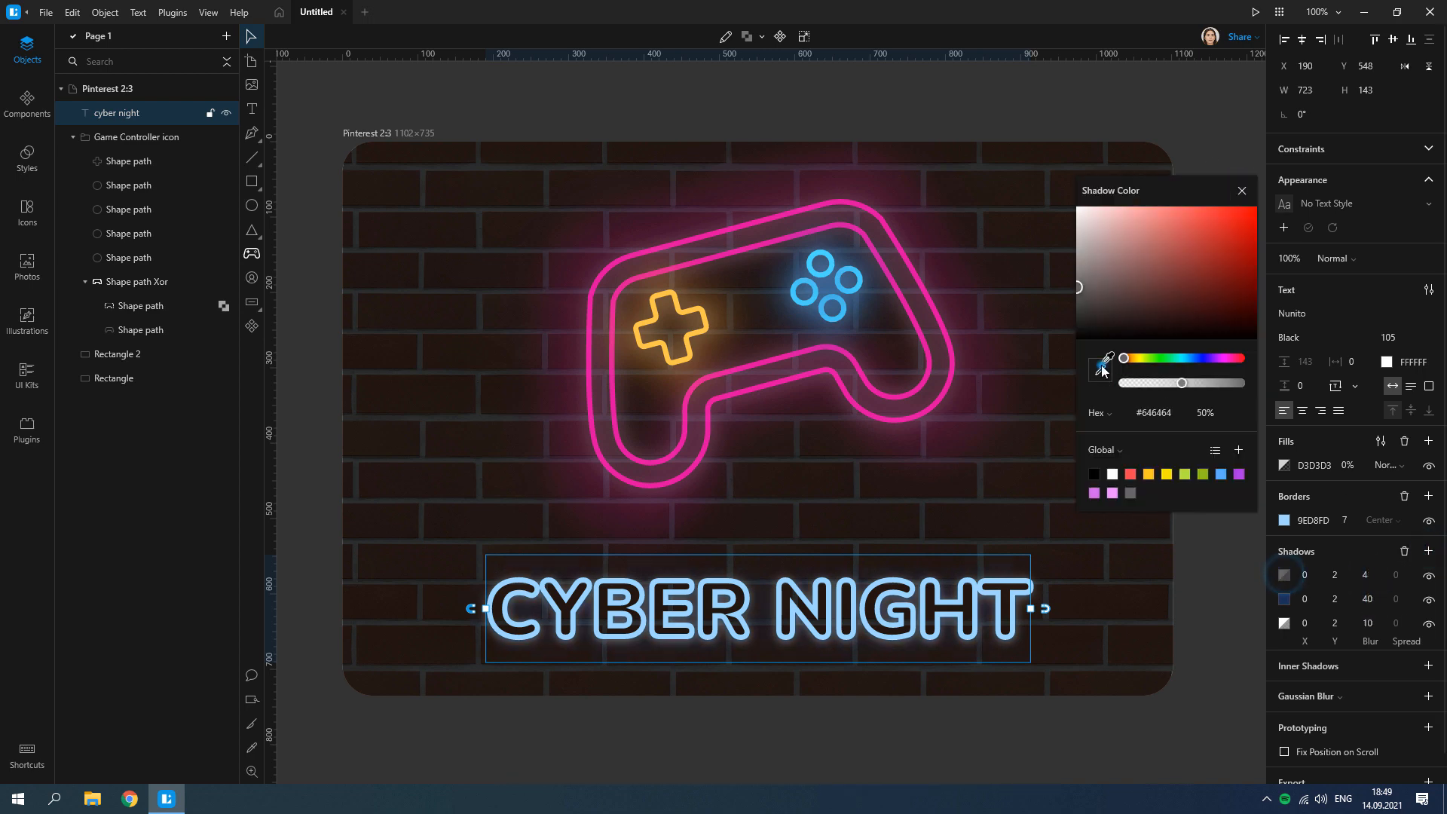
click(1243, 190)
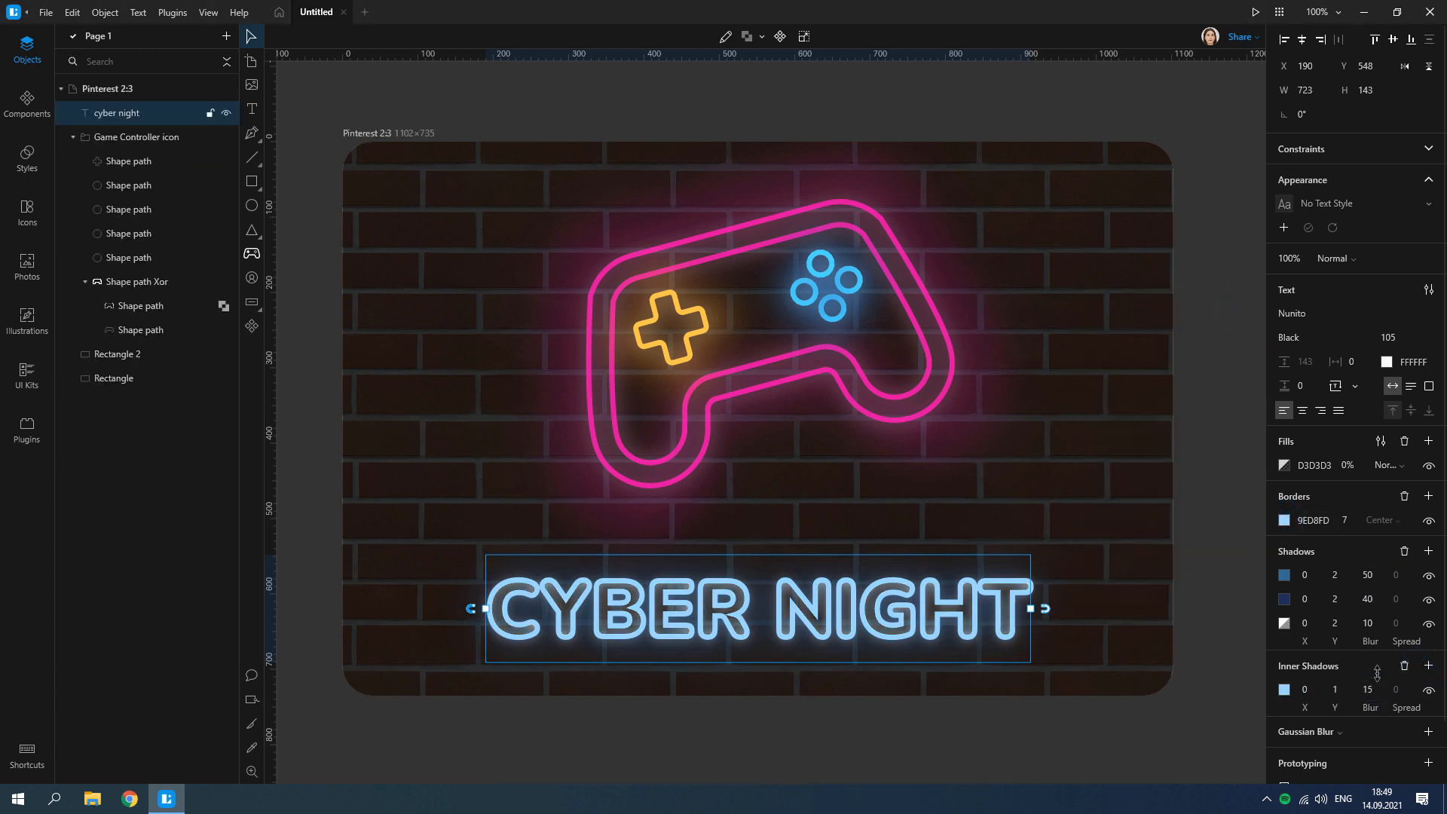
Add a radial fill on Rectangle 2 centred over the controller, outer stop #000000 at 40%.
click(116, 355)
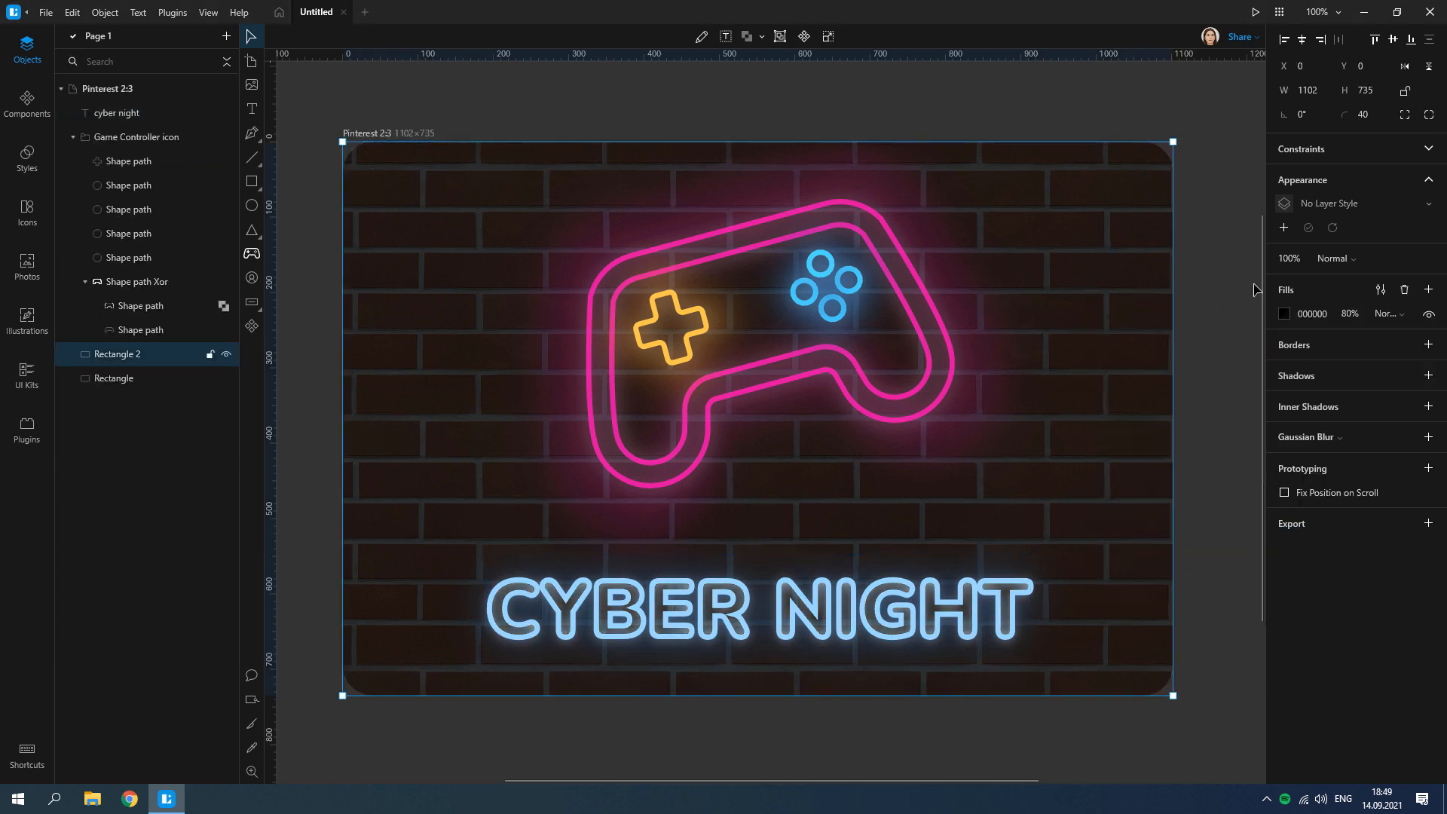
click(1284, 313)
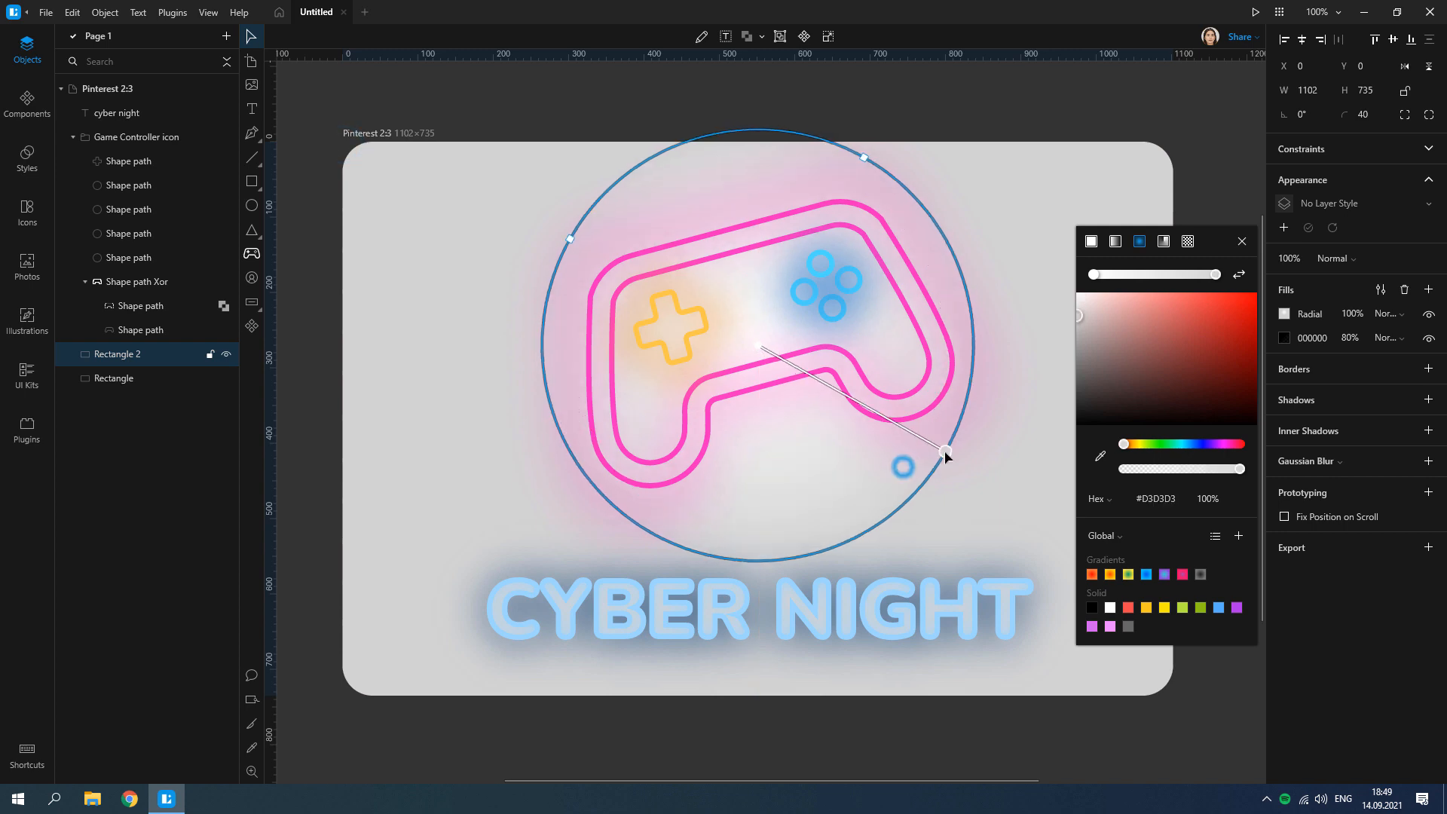
drag(947, 452, 957, 291)
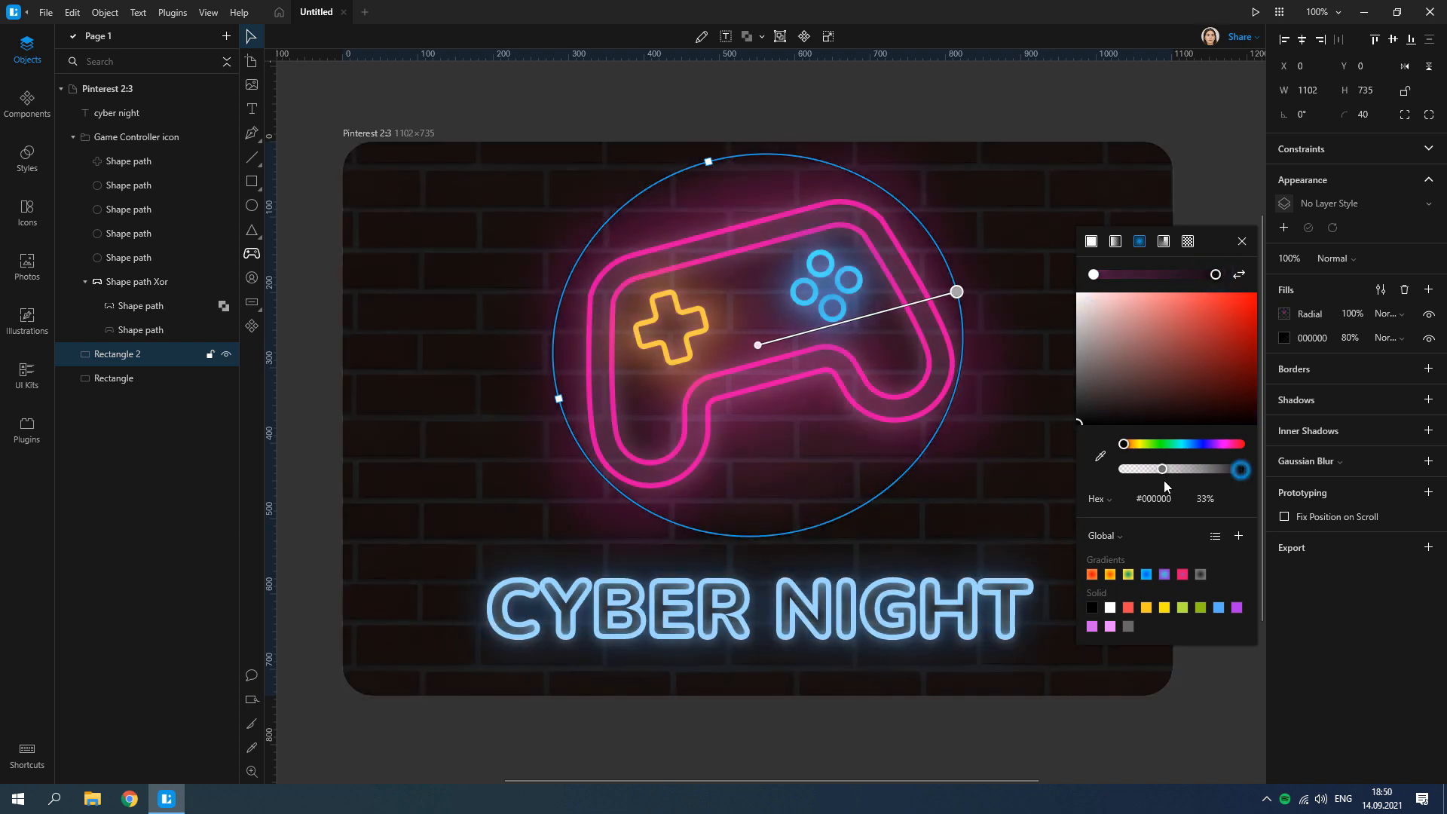
drag(1161, 469, 1146, 469)
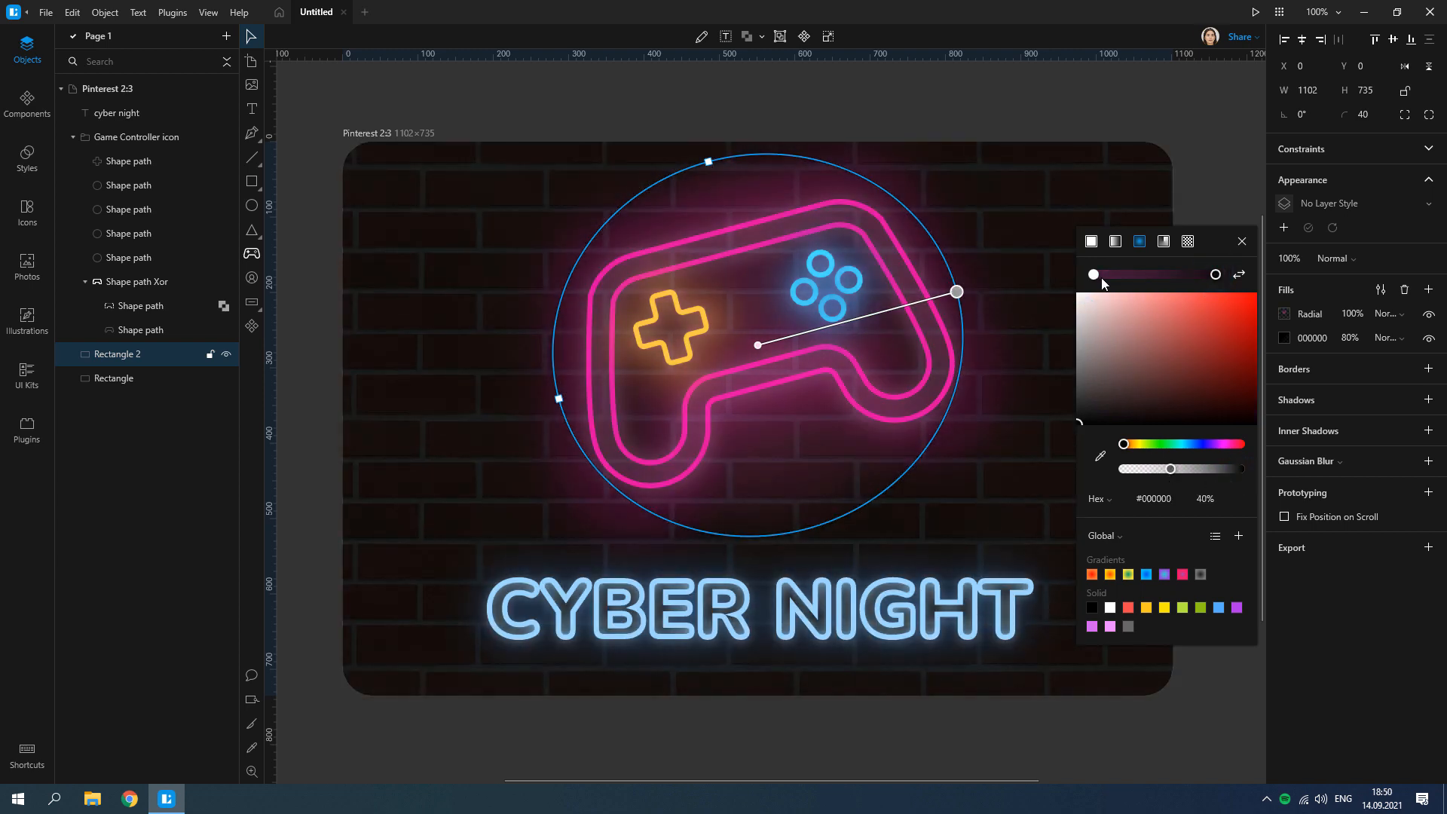
click(1243, 241)
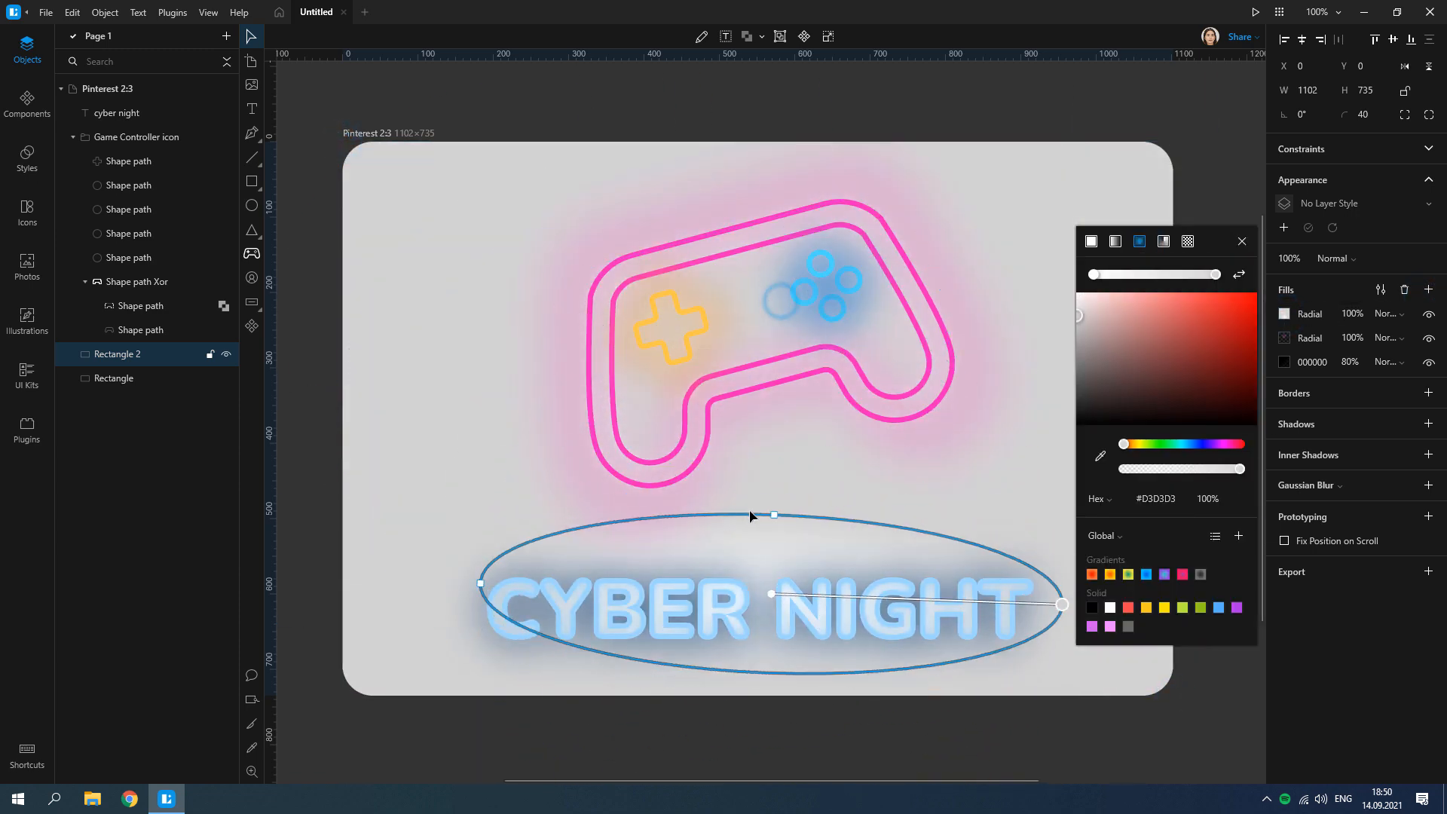
Add a second radial glow on the overlay shaped around the title.
click(1080, 295)
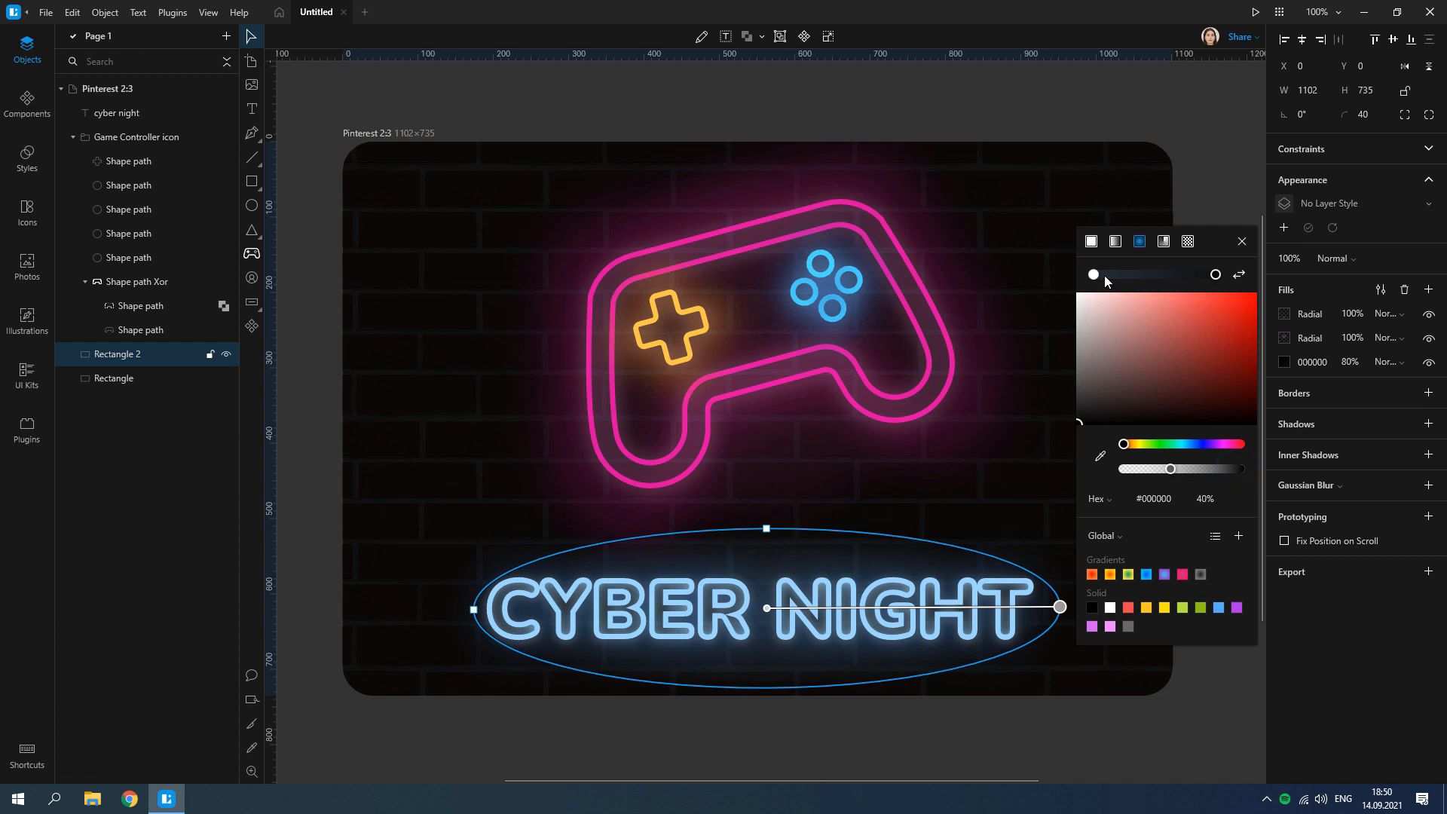
click(1242, 241)
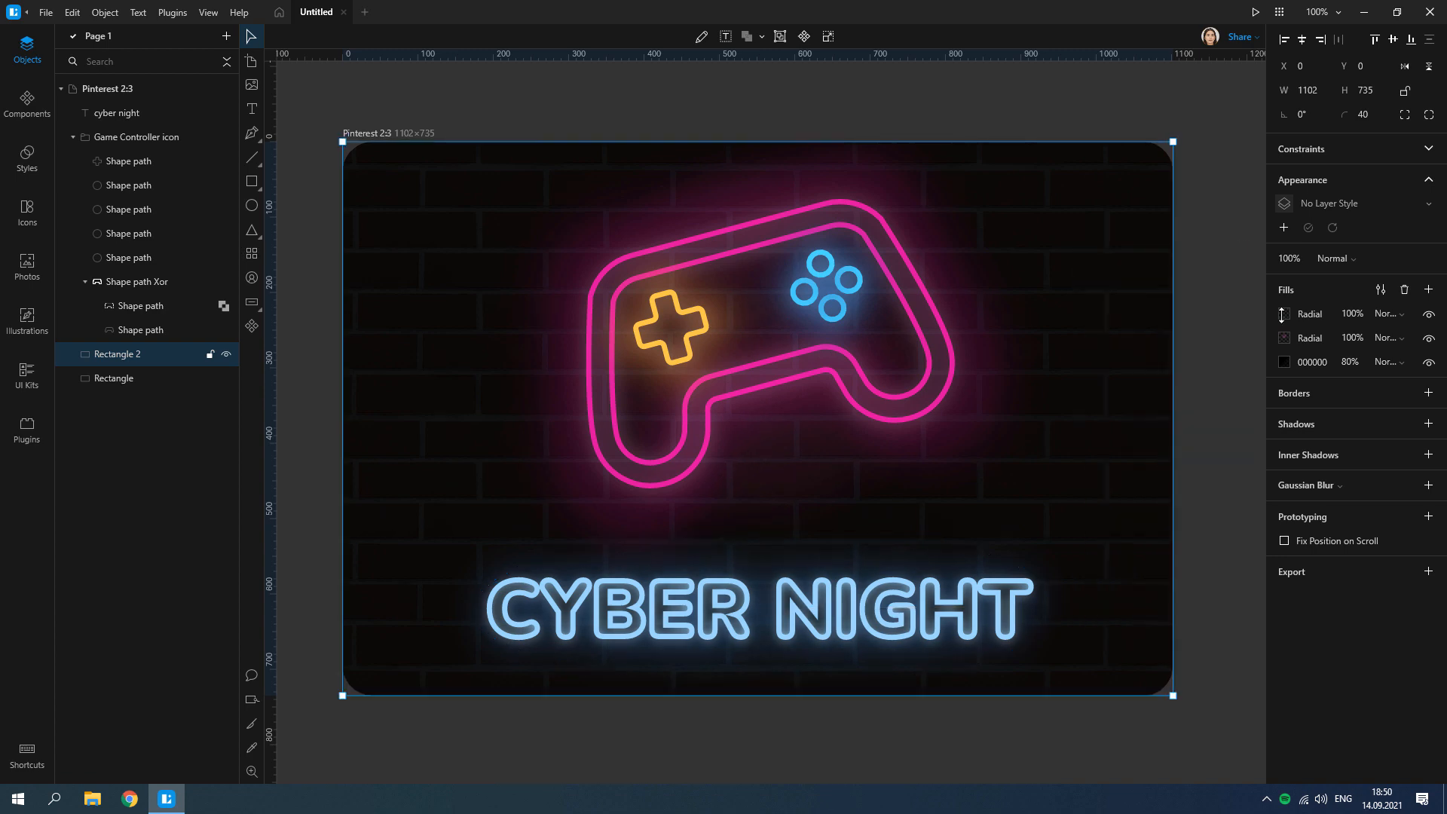